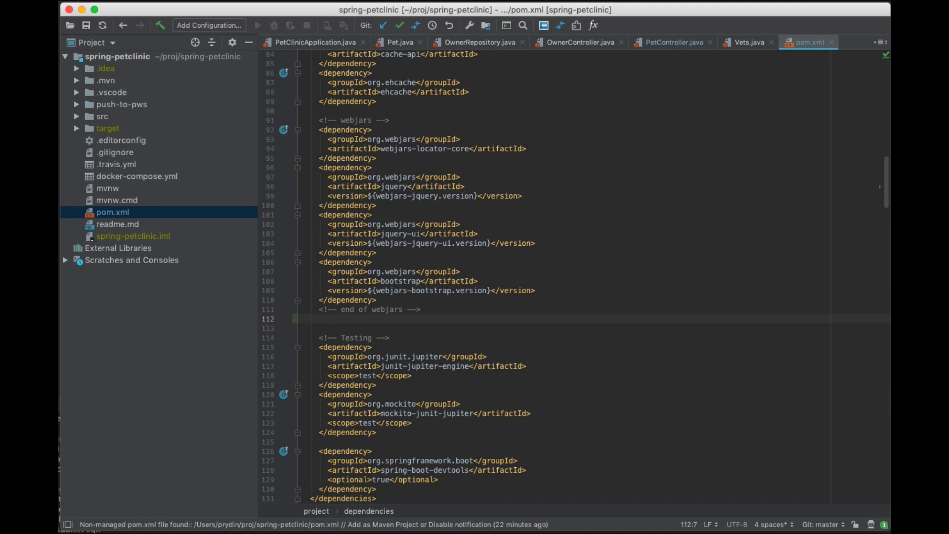
Step: Start a new blank line after the '<!-- end of webjars -->' comment in pom.xml
{"action": "left_click", "coordinate": [327, 320]}
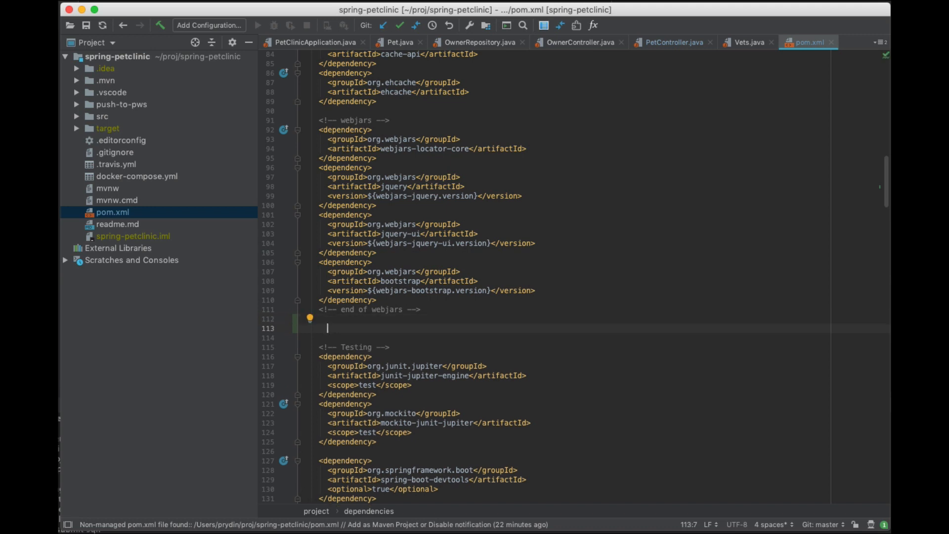
Step: Add an '<!-- observability -->' section with wavefront-spring-boot-starter 2.0.0-SNAPSHOT and opentracing-spring-cloud-starter 0.5.3 dependencies
{"action": "type", "text": "<!-- observability -->"}
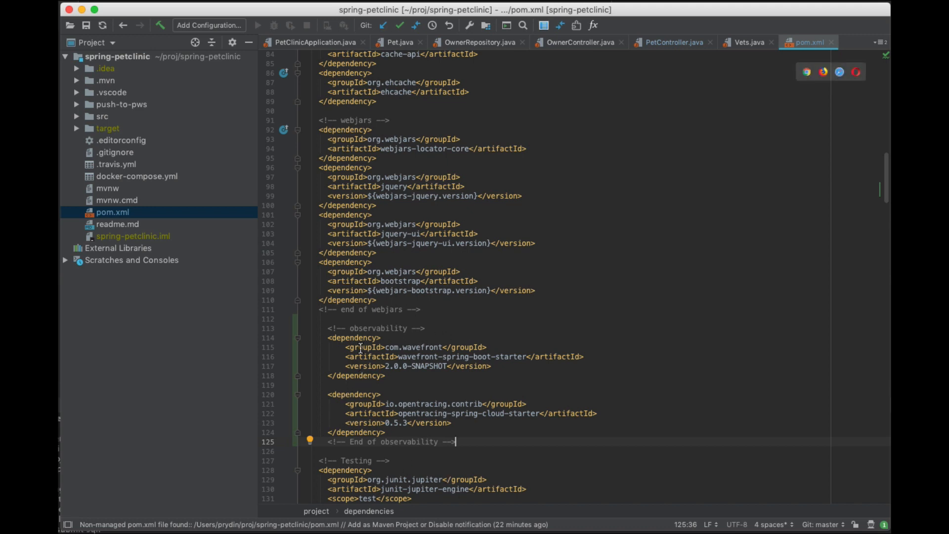
{"action": "mouse_move", "coordinate": [531, 343]}
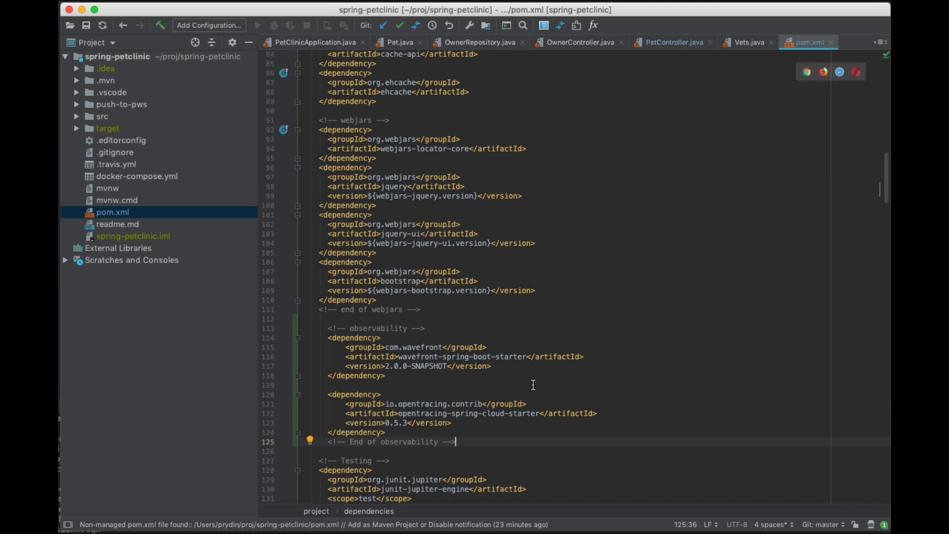
{"action": "mouse_move", "coordinate": [642, 381]}
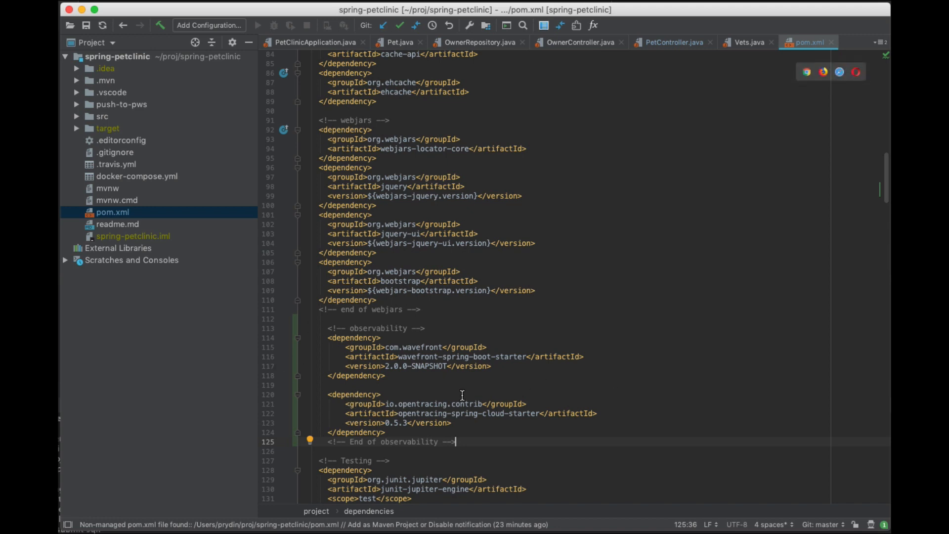
{"action": "mouse_move", "coordinate": [465, 399]}
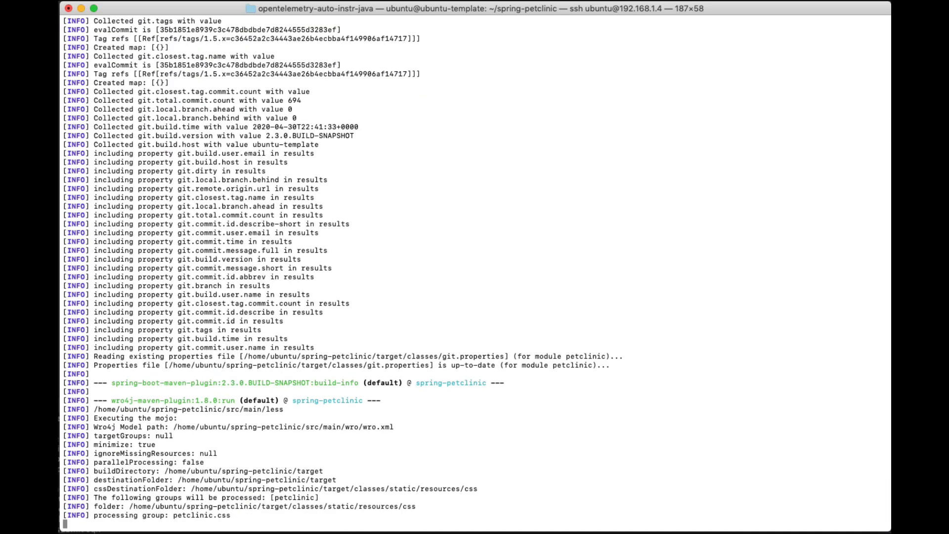
Step: Follow the Maven build output until Spring Boot starts and WavefrontMeterRegistry publishes metrics
{"action": "scroll", "scroll_direction": "down", "scroll_amount": 3}
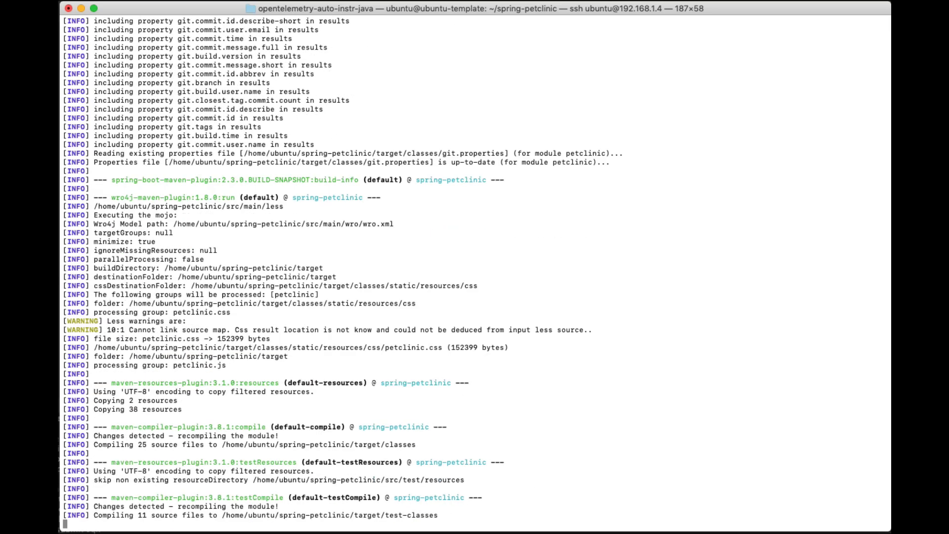
{"action": "scroll", "scroll_direction": "down", "scroll_amount": 3}
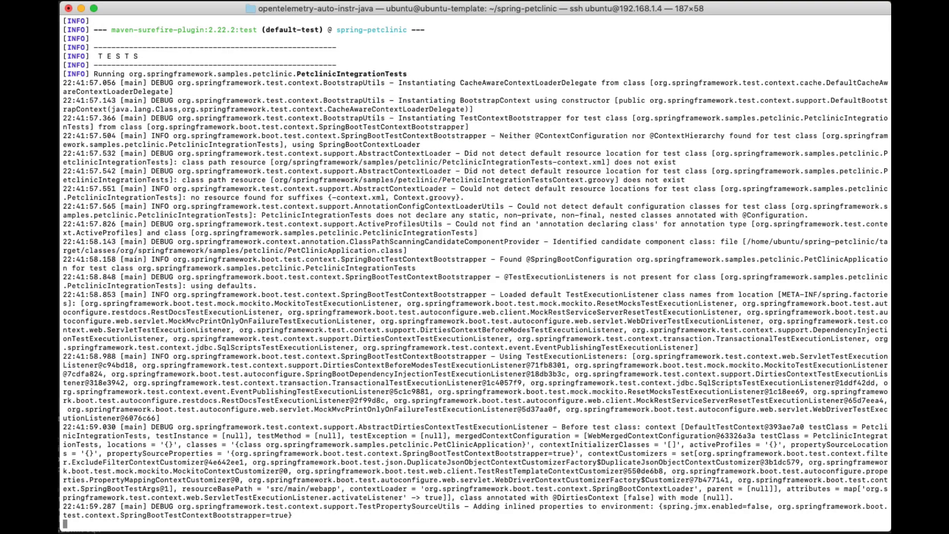
{"action": "scroll", "scroll_direction": "down", "scroll_amount": 3}
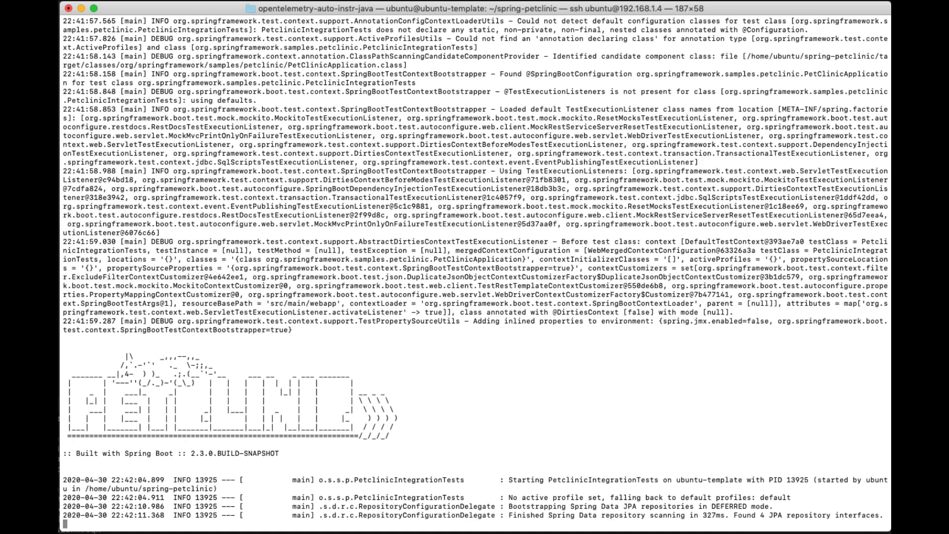
{"action": "scroll", "scroll_direction": "down", "scroll_amount": 3}
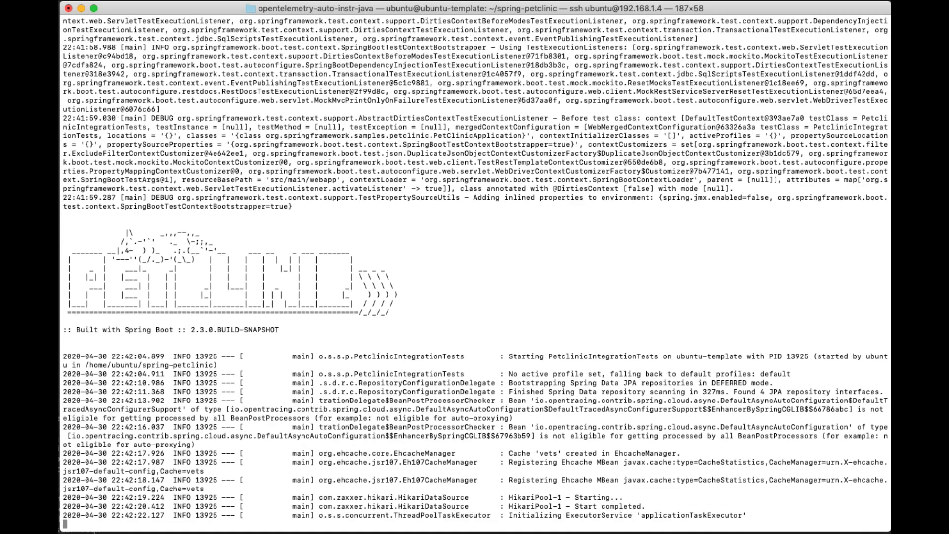
{"action": "scroll", "scroll_direction": "down", "scroll_amount": 3}
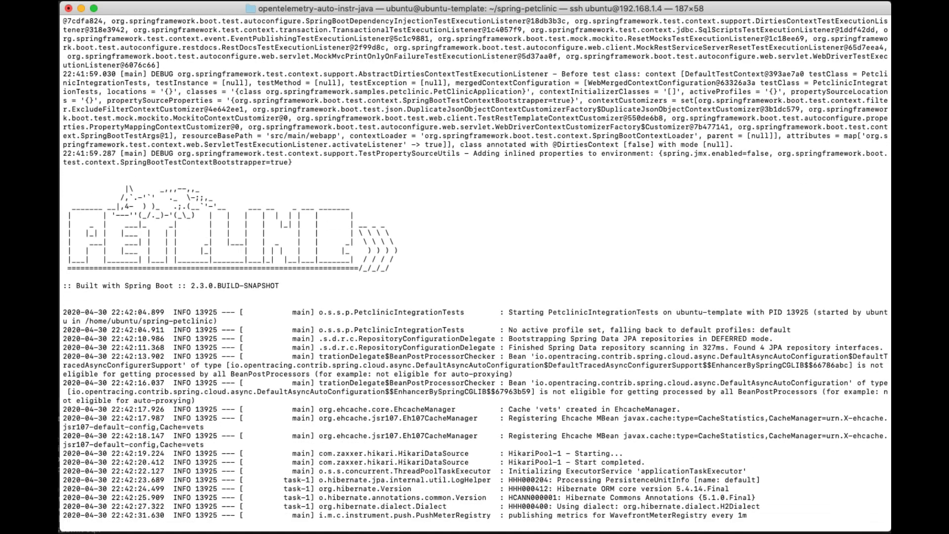
{"action": "scroll", "scroll_direction": "down", "scroll_amount": 3}
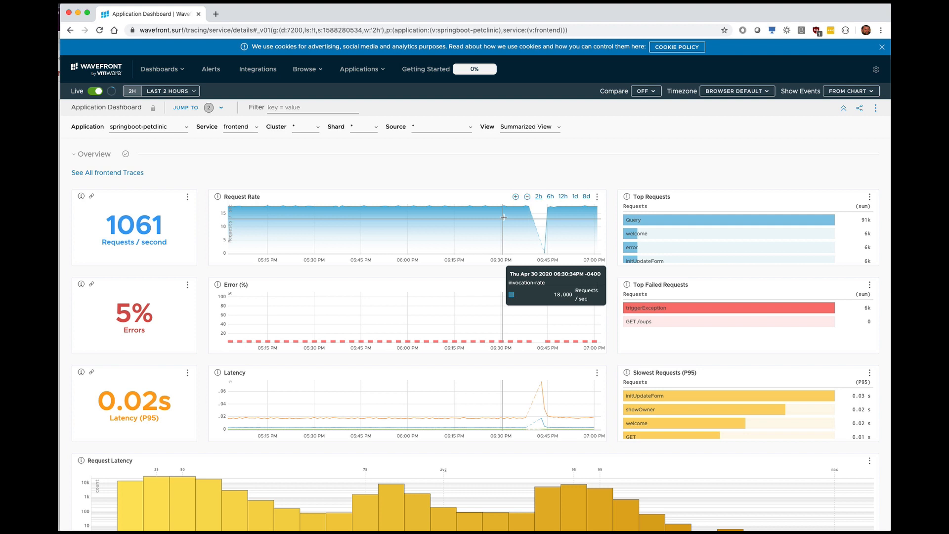
{"action": "mouse_move", "coordinate": [611, 139]}
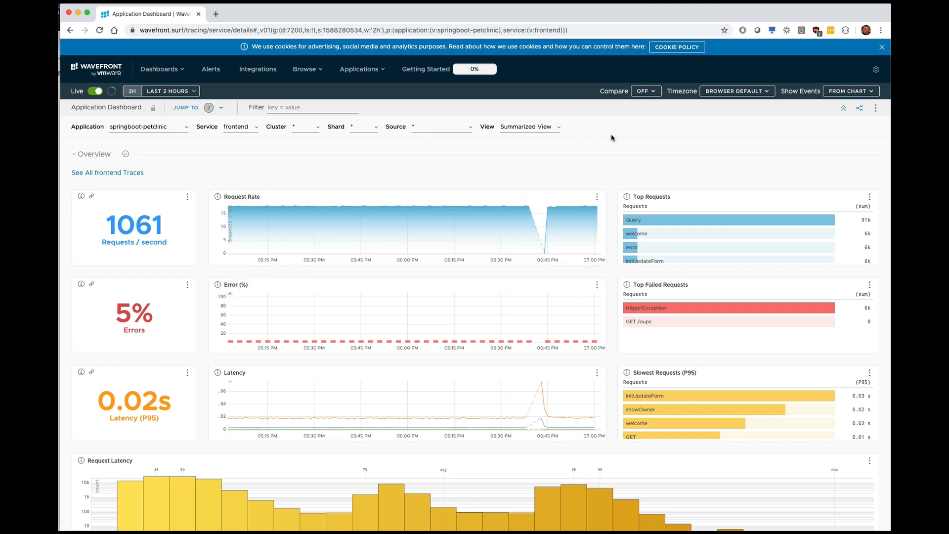
{"action": "mouse_move", "coordinate": [581, 209]}
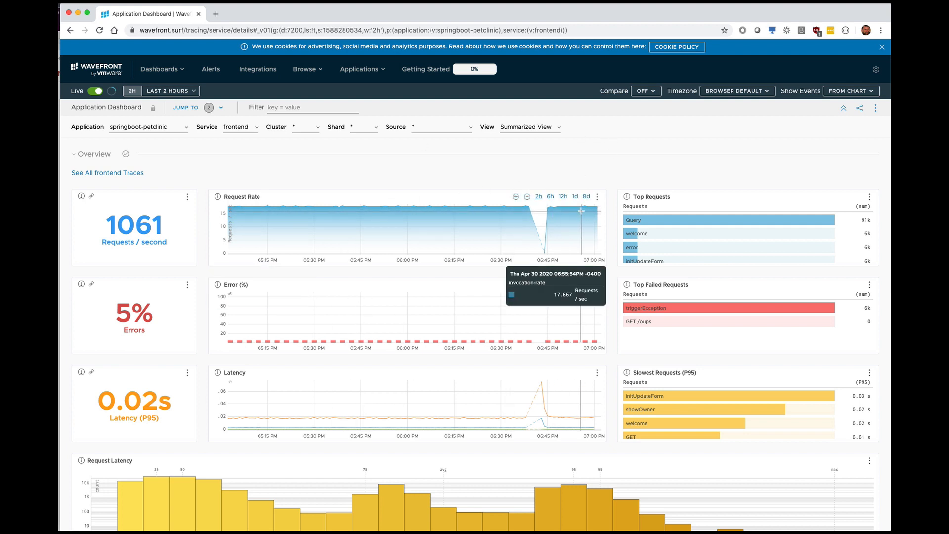
{"action": "mouse_move", "coordinate": [655, 173]}
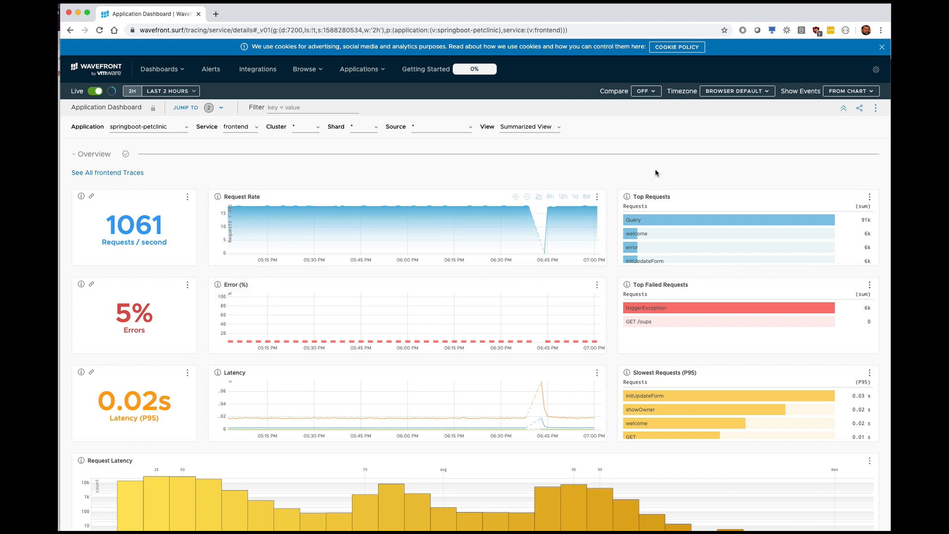
{"action": "mouse_move", "coordinate": [705, 172]}
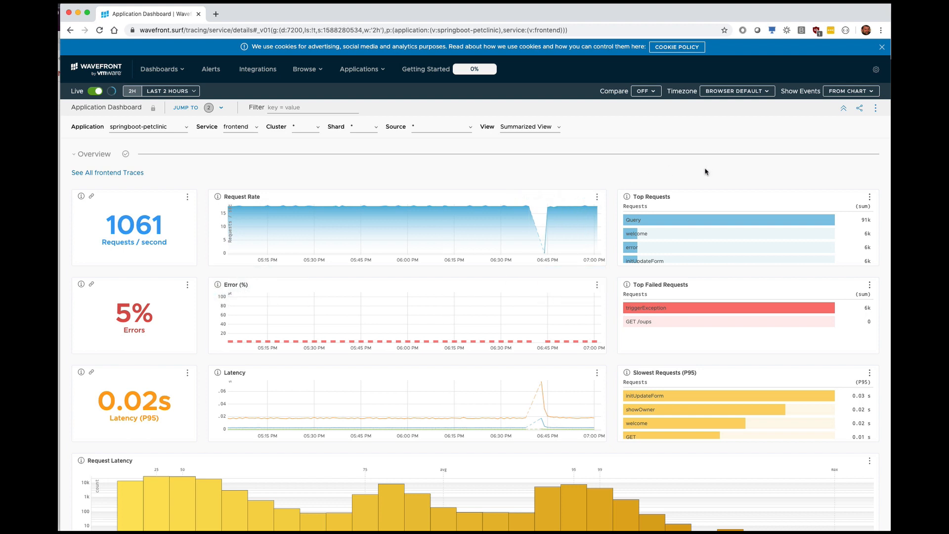
{"action": "mouse_move", "coordinate": [60, 206]}
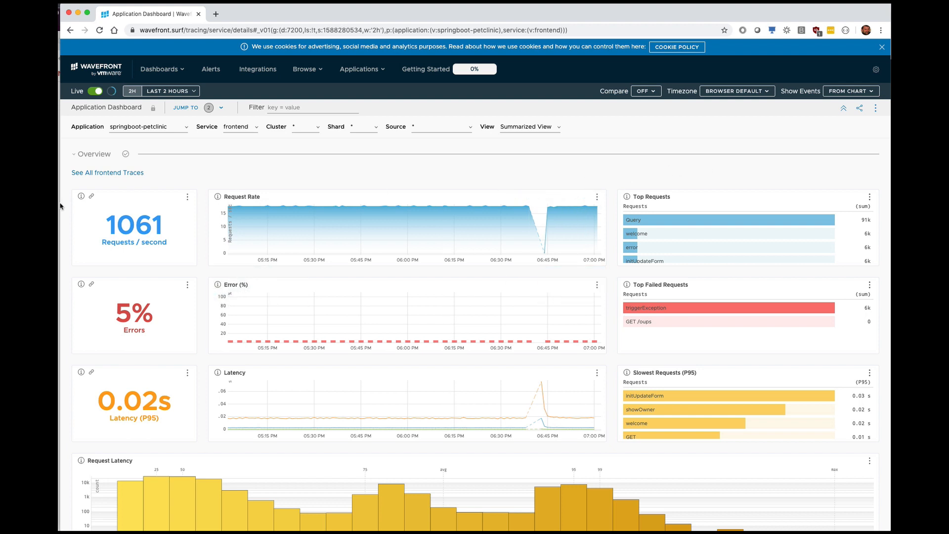
{"action": "mouse_move", "coordinate": [692, 290]}
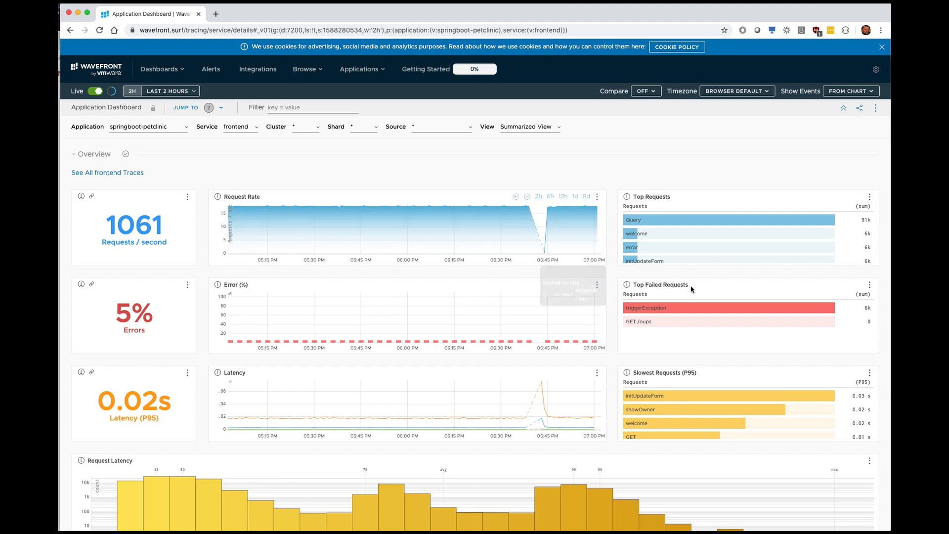
{"action": "mouse_move", "coordinate": [661, 380]}
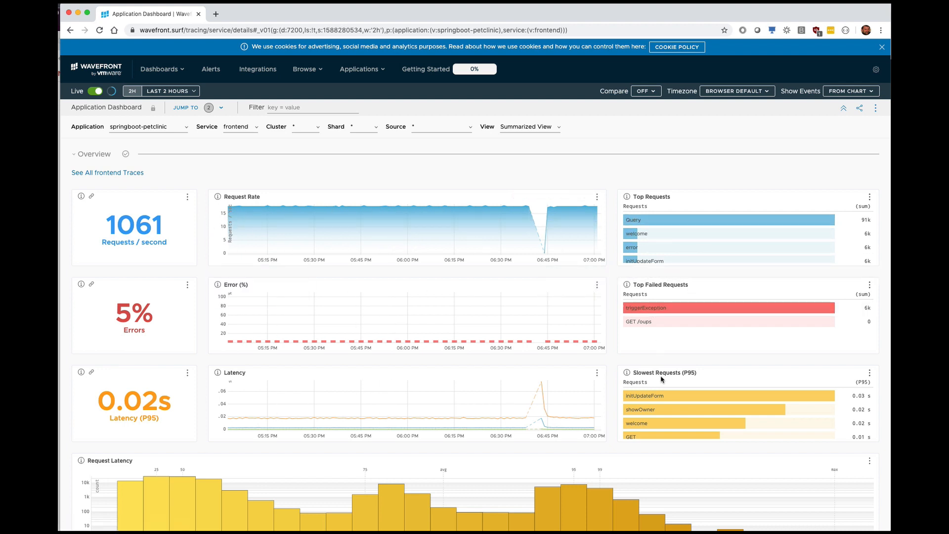
Step: Scroll the Application Dashboard down to the JVM garbage collection, heap size and thread count charts
{"action": "scroll", "scroll_direction": "down", "scroll_amount": 3}
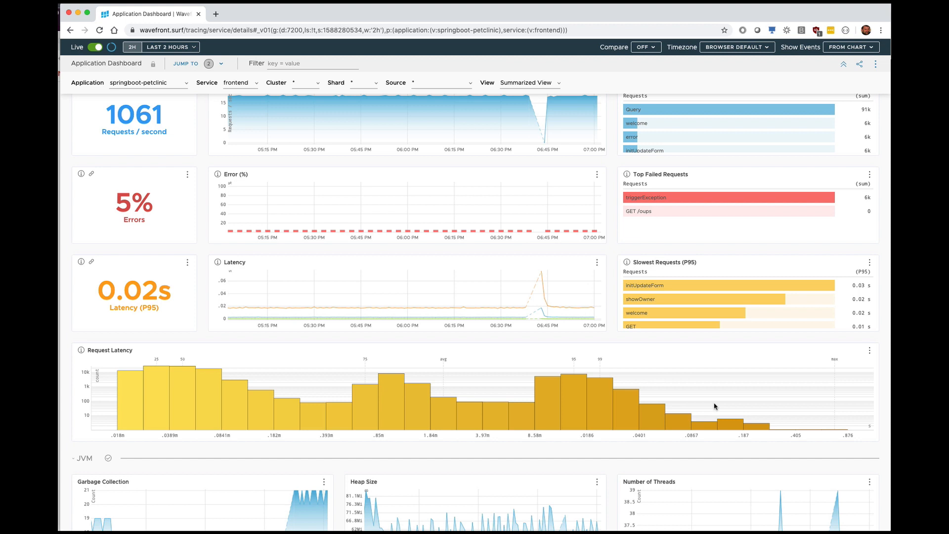
{"action": "mouse_move", "coordinate": [120, 399]}
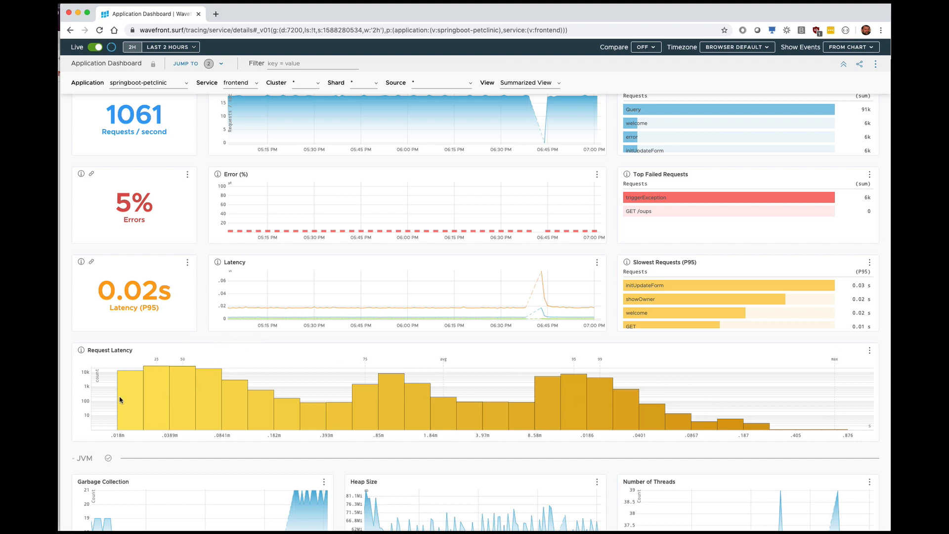
{"action": "mouse_move", "coordinate": [439, 403]}
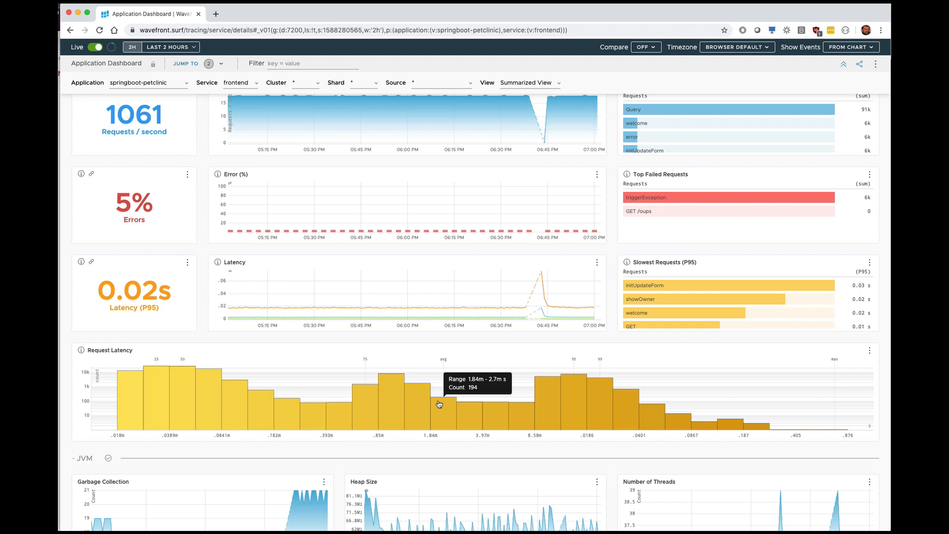
{"action": "scroll", "scroll_direction": "down", "scroll_amount": 3}
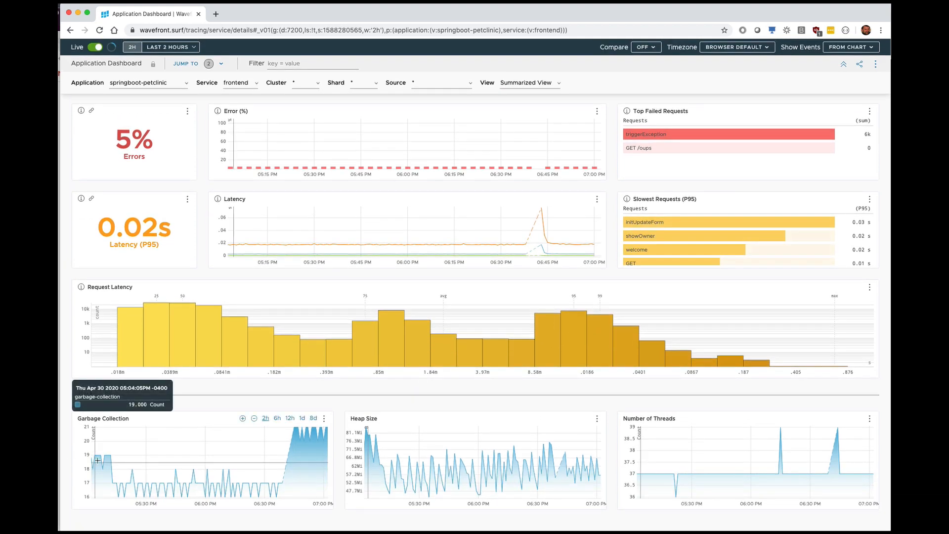
{"action": "mouse_move", "coordinate": [402, 428]}
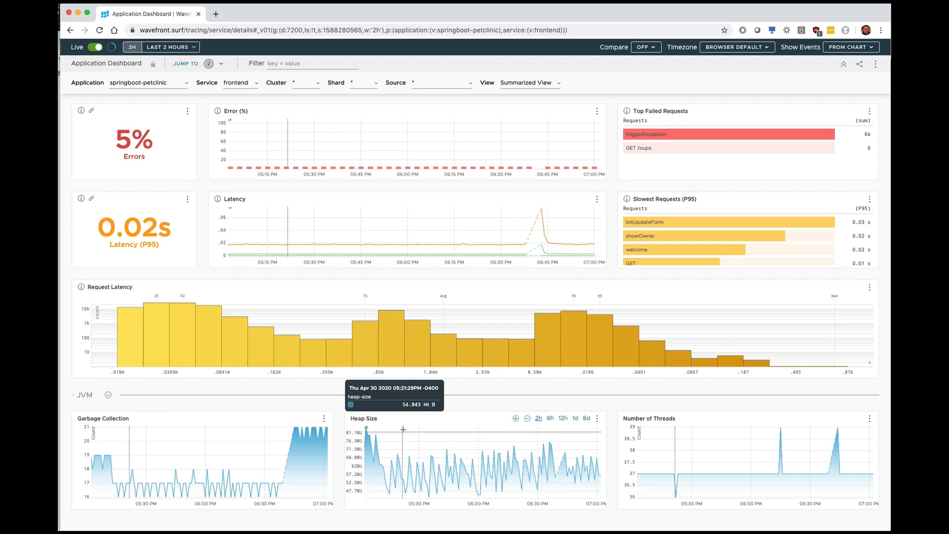
{"action": "mouse_move", "coordinate": [453, 429]}
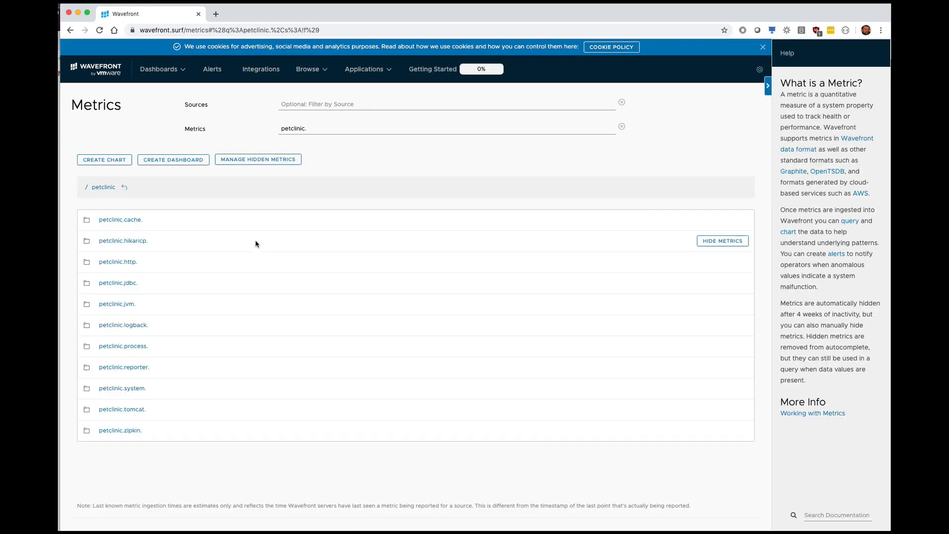
{"action": "mouse_move", "coordinate": [163, 240]}
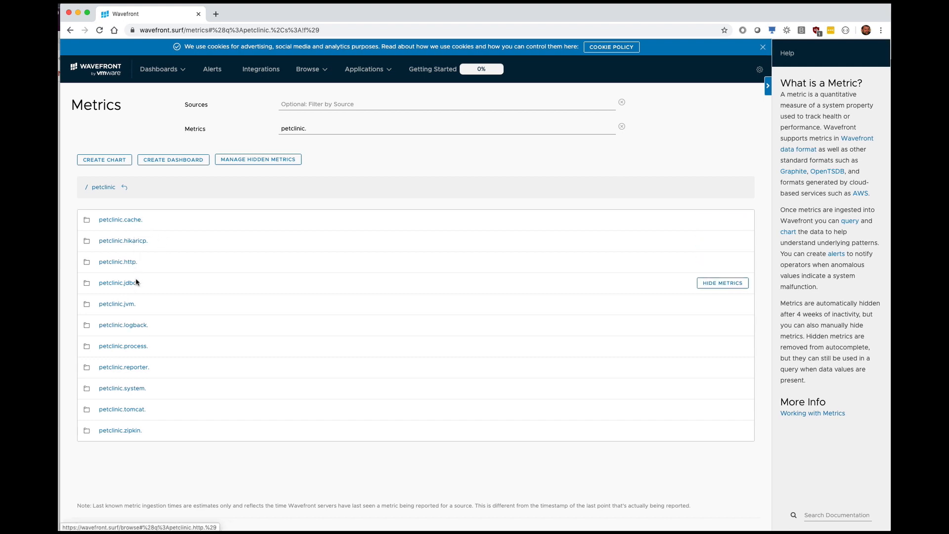
{"action": "mouse_move", "coordinate": [221, 304]}
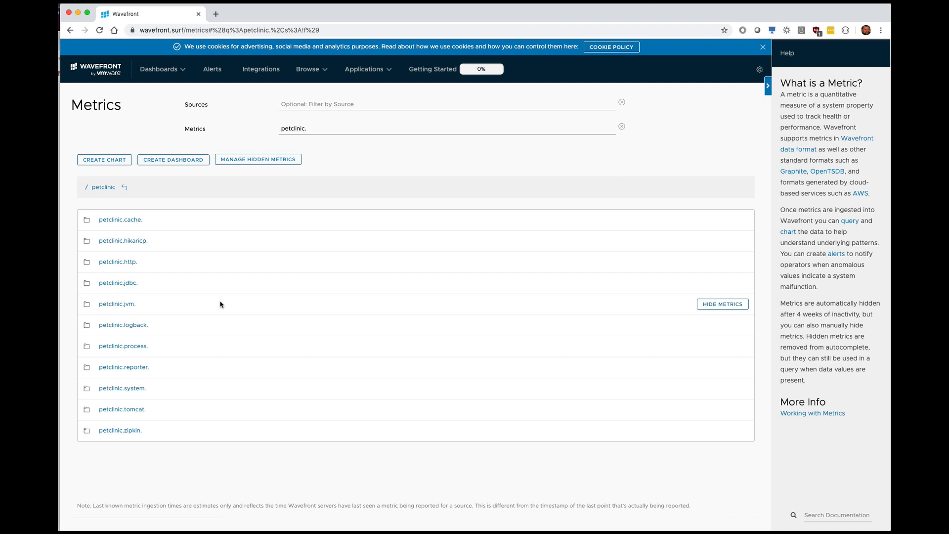
{"action": "mouse_move", "coordinate": [187, 294]}
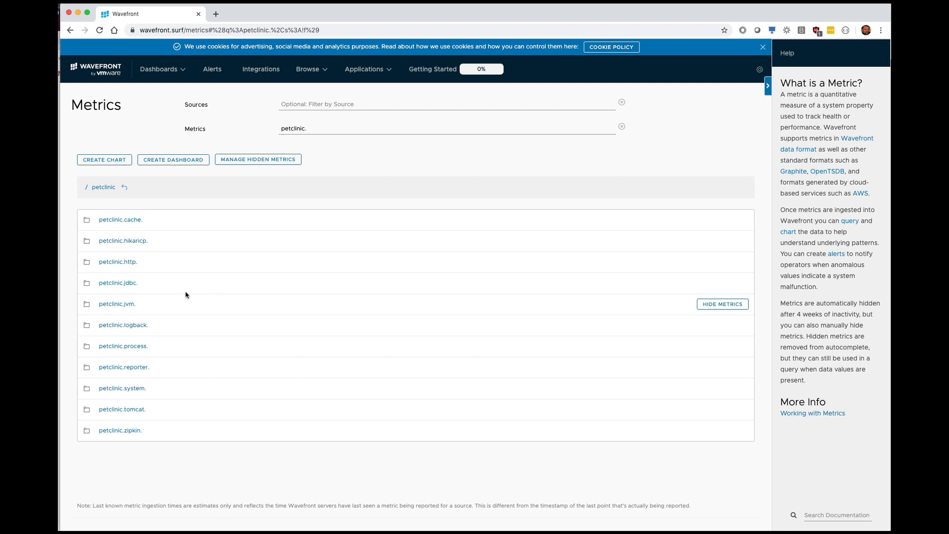
Step: Drill from petclinic.jvm. into petclinic.jvm.memory. to list committed, max and used memory metrics
{"action": "left_click", "coordinate": [116, 303]}
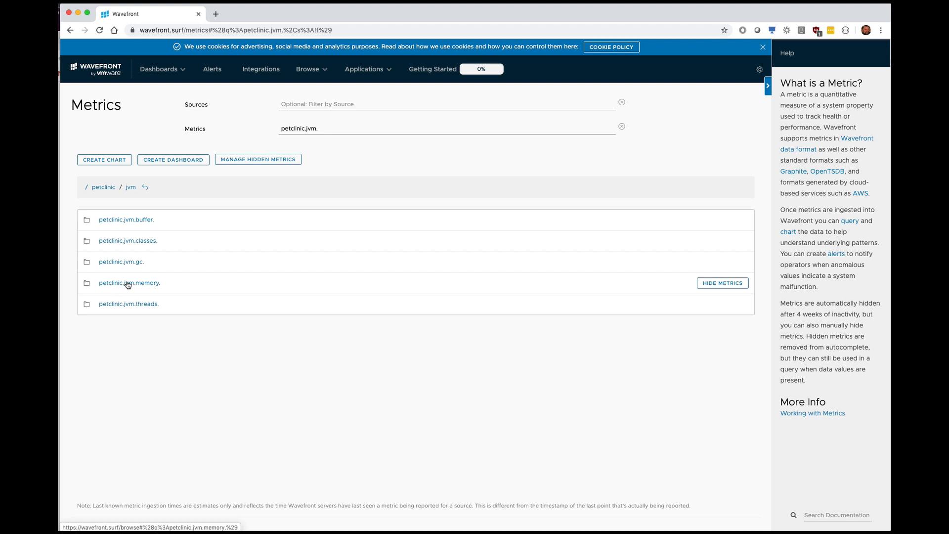
{"action": "left_click", "coordinate": [128, 282]}
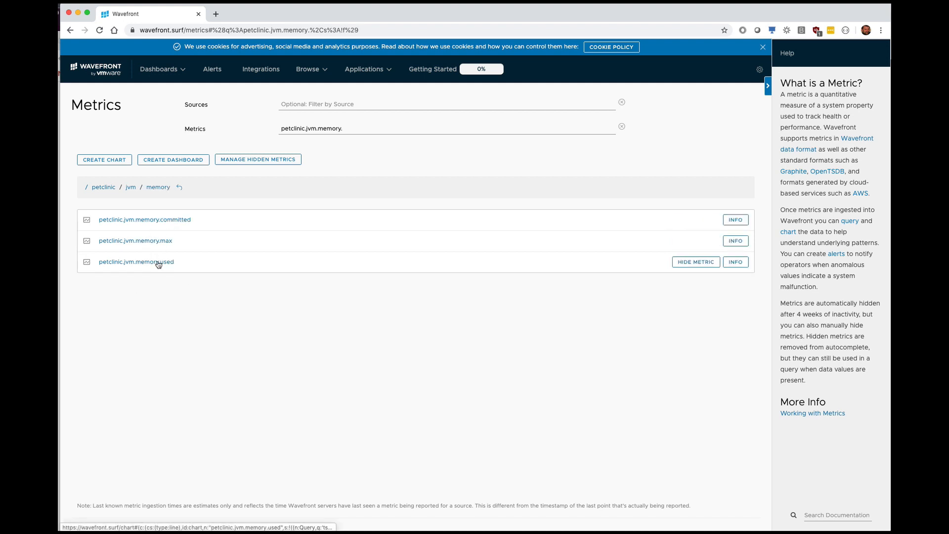
{"action": "left_click", "coordinate": [136, 261]}
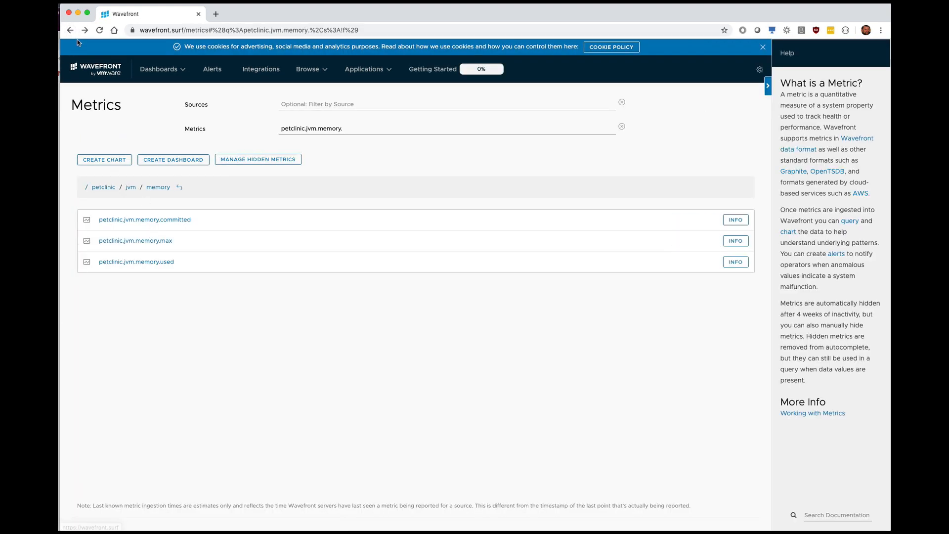
Step: Drill from petclinic. through petclinic.http. and server.requests to chart petclinic.http.server.requests.max
{"action": "left_click", "coordinate": [69, 30]}
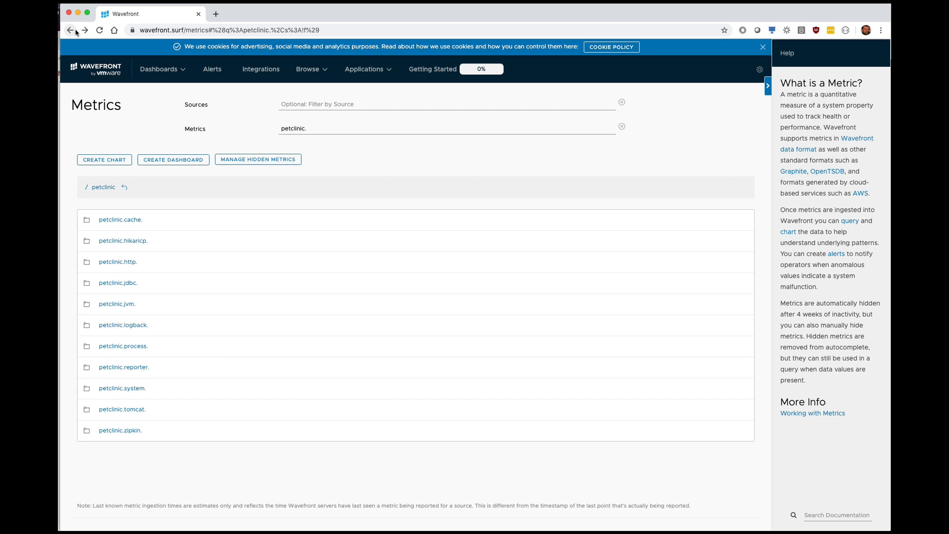
{"action": "left_click", "coordinate": [118, 261]}
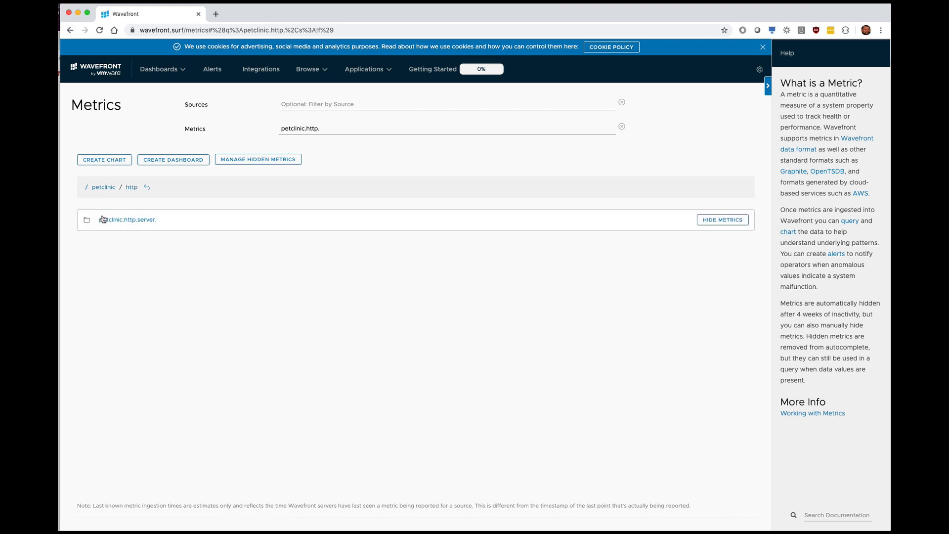
{"action": "left_click", "coordinate": [129, 220]}
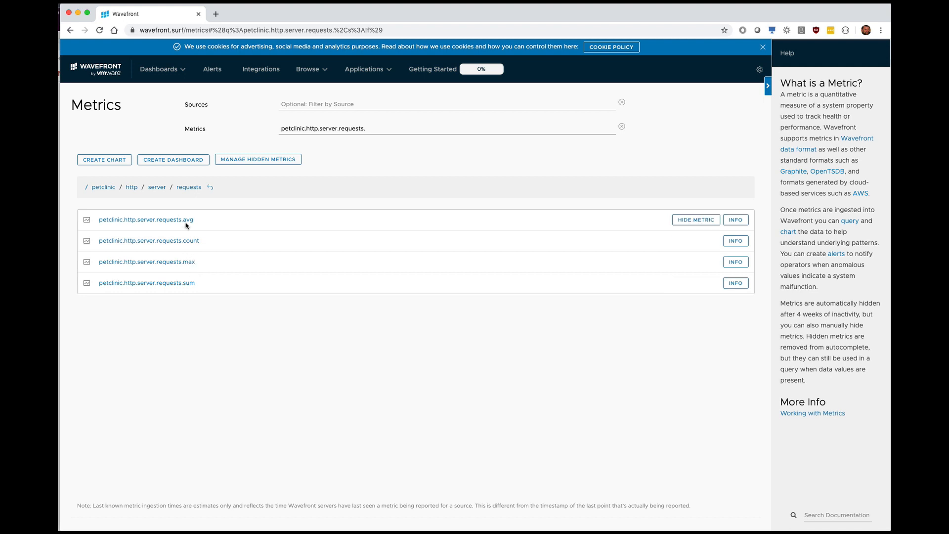
{"action": "left_click", "coordinate": [146, 261]}
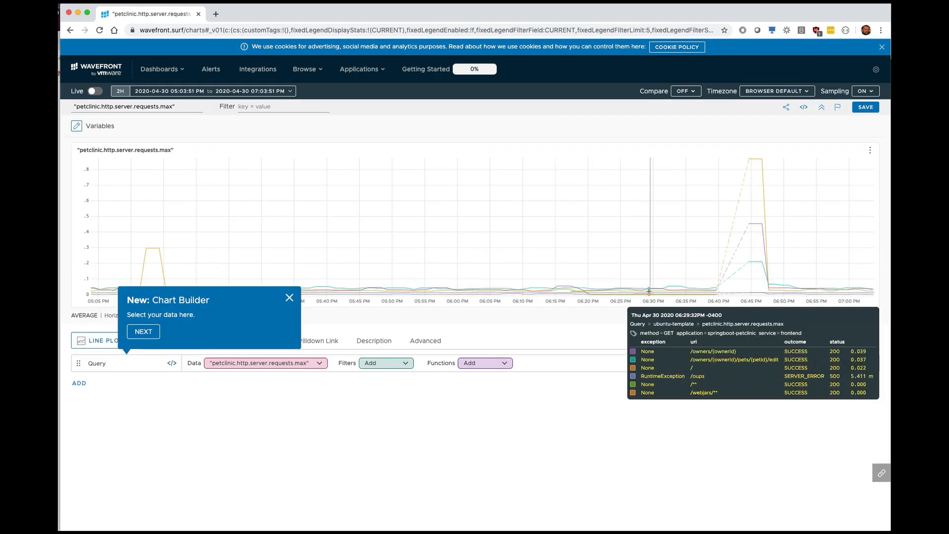
{"action": "mouse_move", "coordinate": [727, 292]}
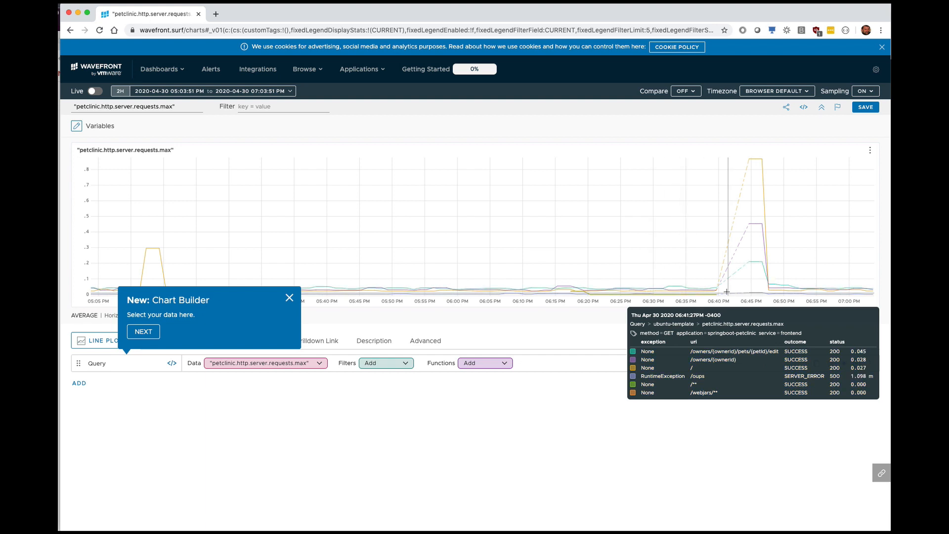
{"action": "mouse_move", "coordinate": [781, 293]}
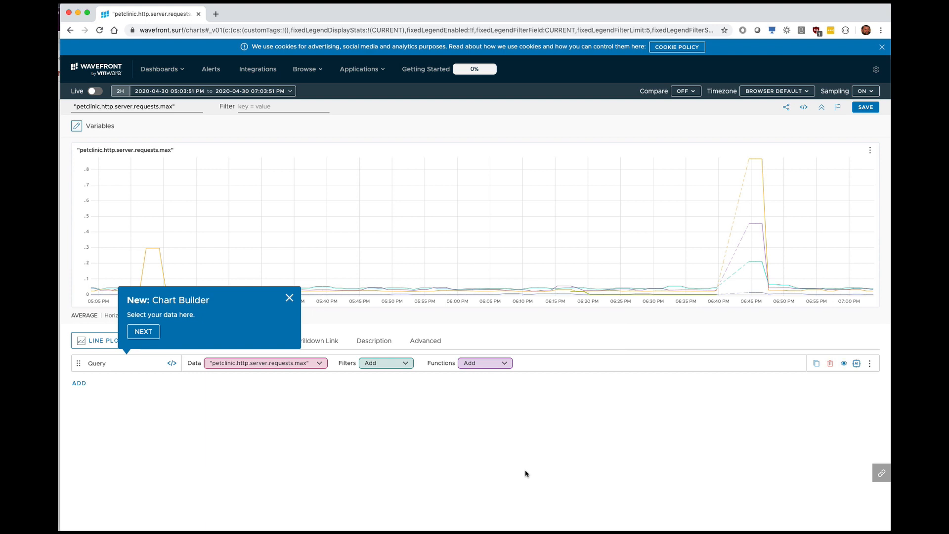
{"action": "left_click", "coordinate": [362, 68]}
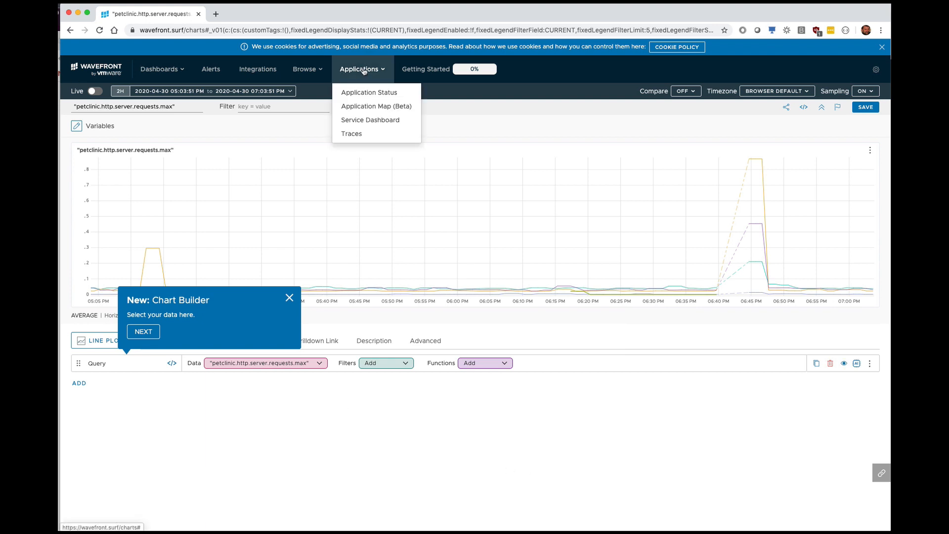
Step: From Application Status, select springboot-petclinic to show its services and its frontend service
{"action": "left_click", "coordinate": [369, 92]}
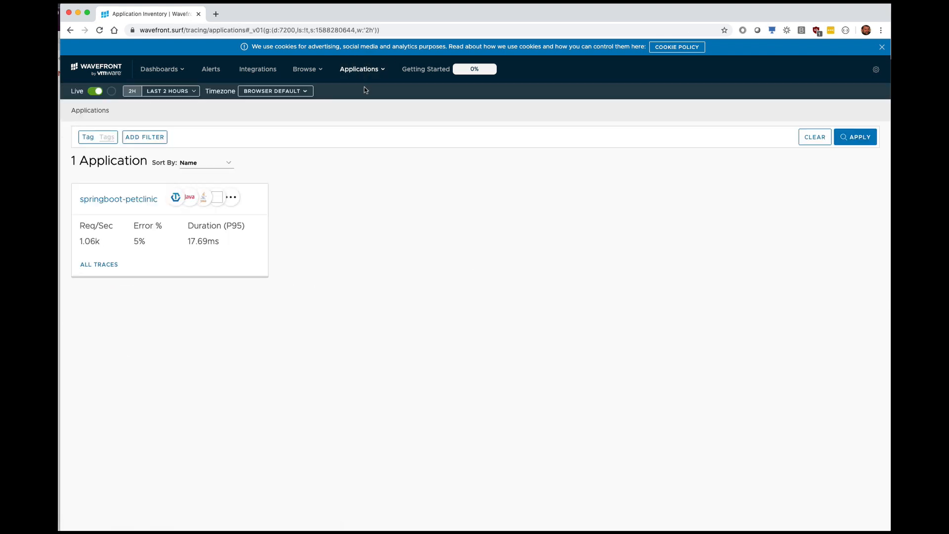
{"action": "left_click", "coordinate": [119, 198]}
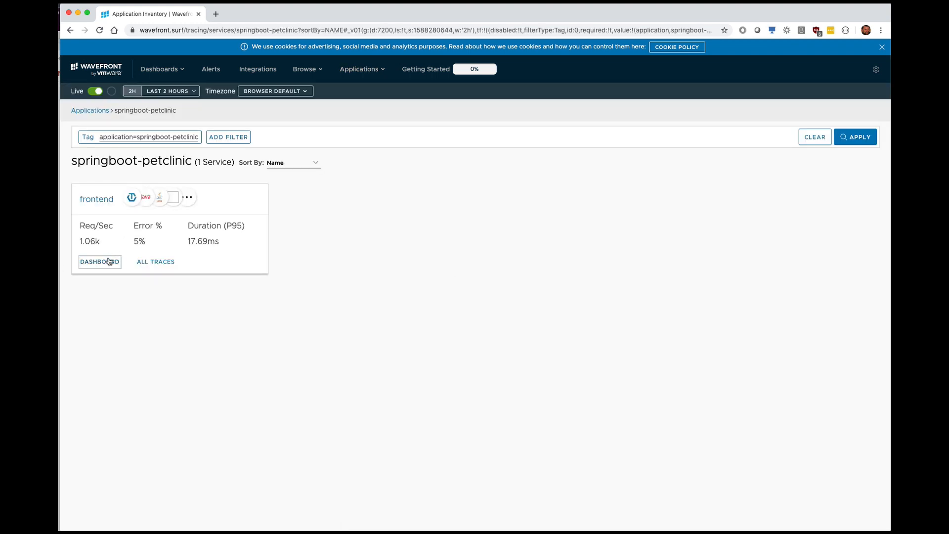
{"action": "left_click", "coordinate": [99, 260]}
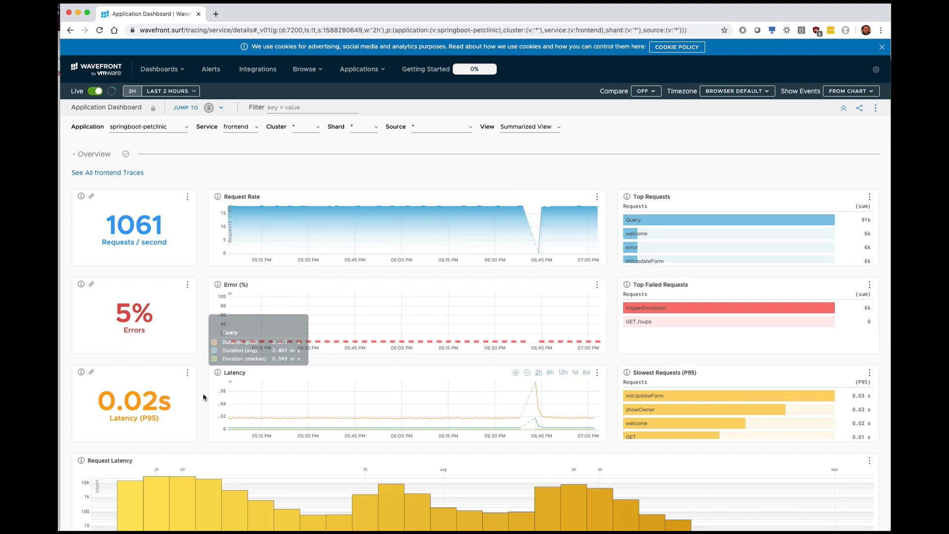
{"action": "mouse_move", "coordinate": [207, 342]}
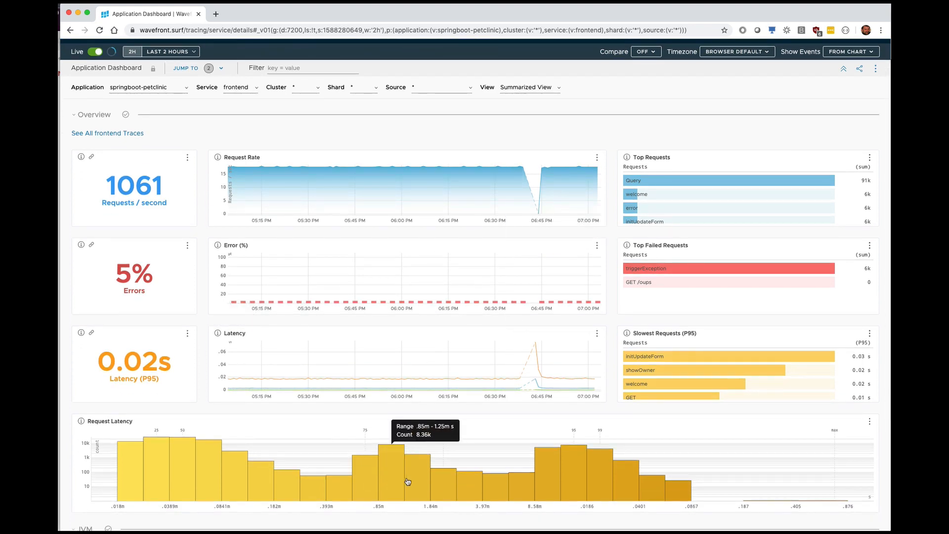
{"action": "mouse_move", "coordinate": [606, 481]}
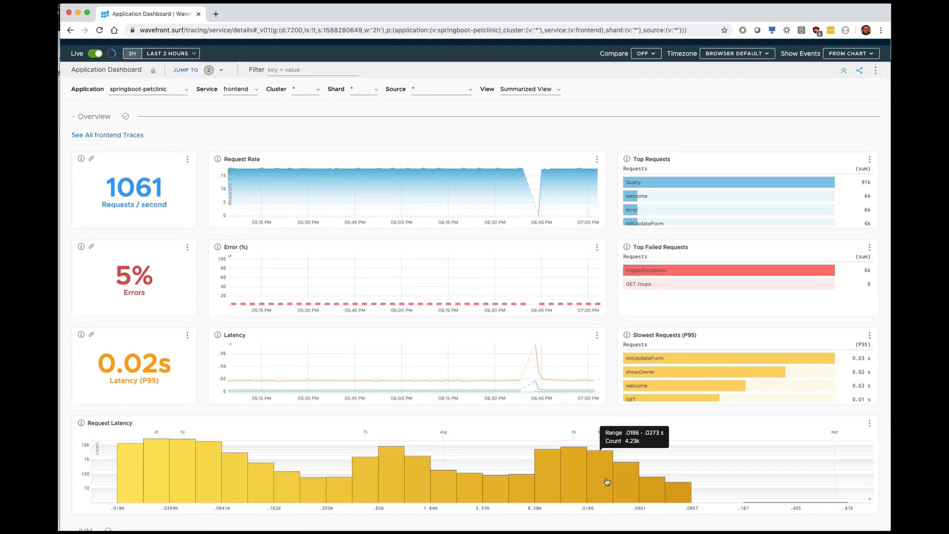
Step: View the traces of the slow frontend initUpdateForm requests from the latency histogram
{"action": "left_click", "coordinate": [646, 358]}
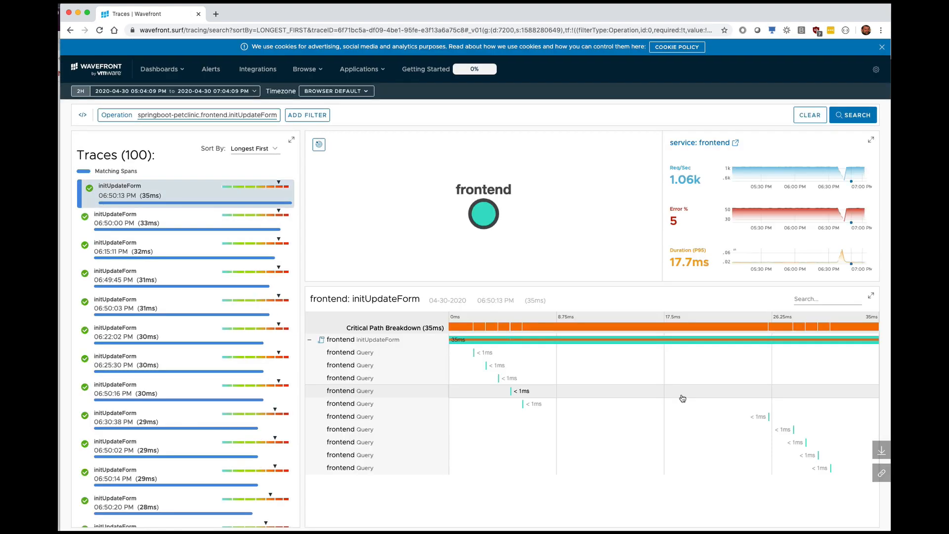
{"action": "mouse_move", "coordinate": [120, 194]}
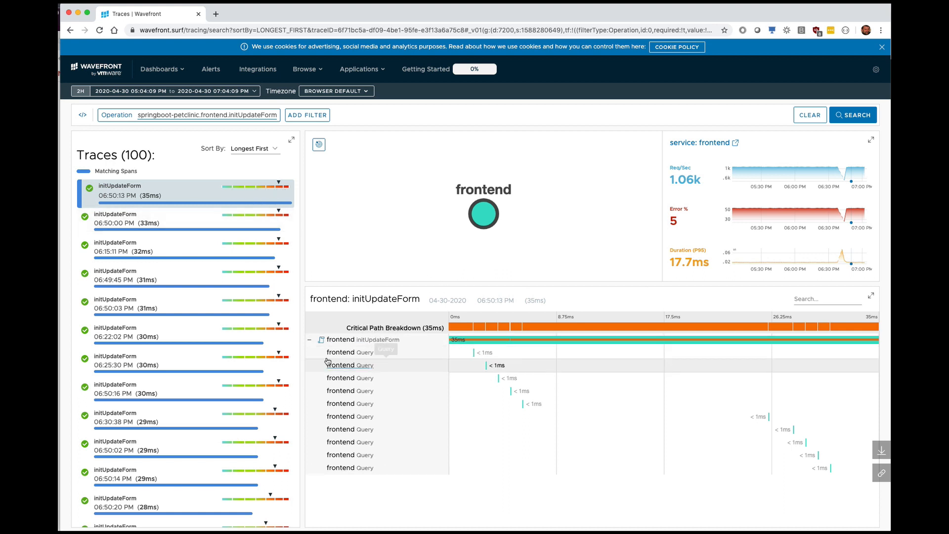
{"action": "left_click", "coordinate": [350, 365]}
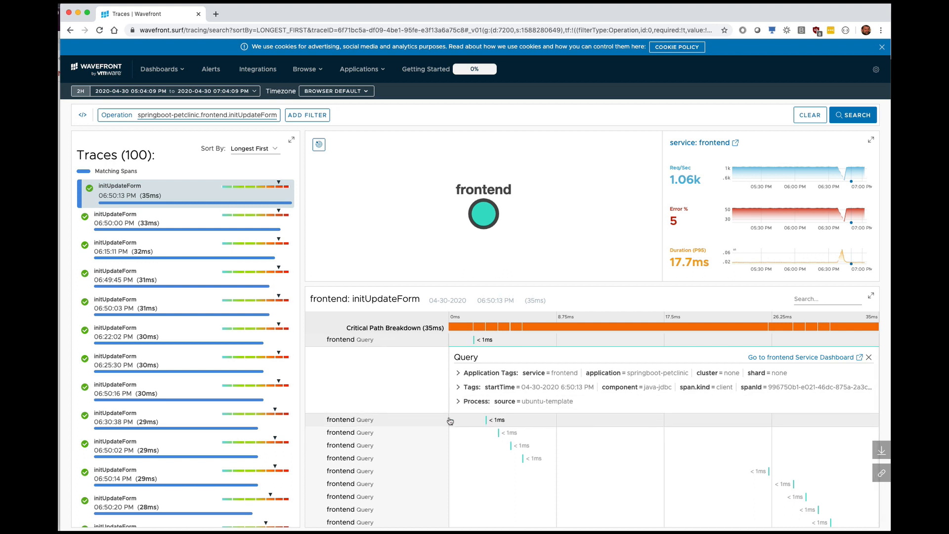
{"action": "left_click", "coordinate": [462, 386]}
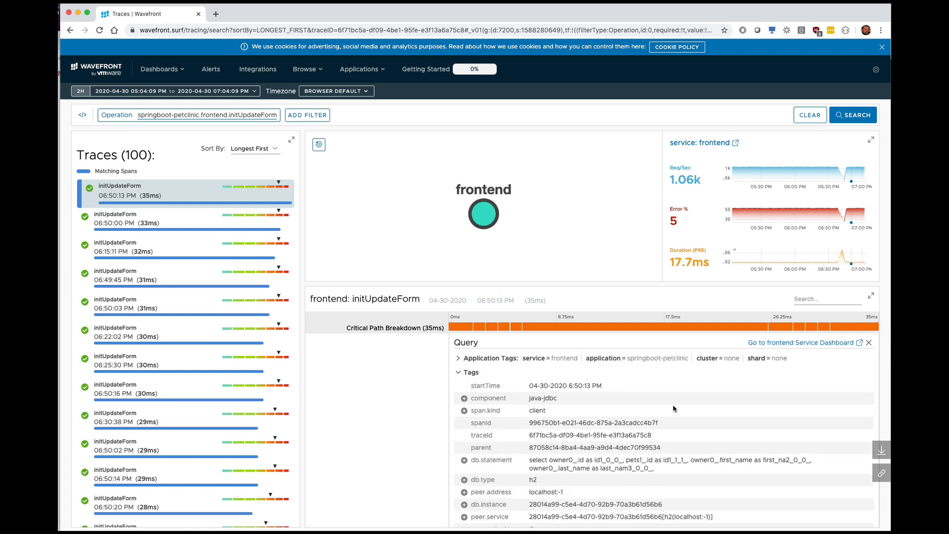
{"action": "mouse_move", "coordinate": [419, 246]}
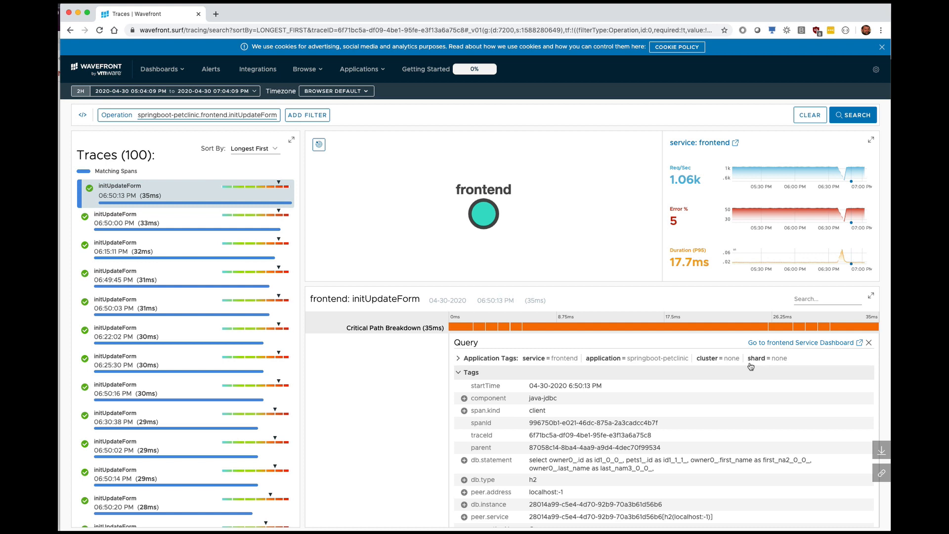
{"action": "mouse_move", "coordinate": [724, 369]}
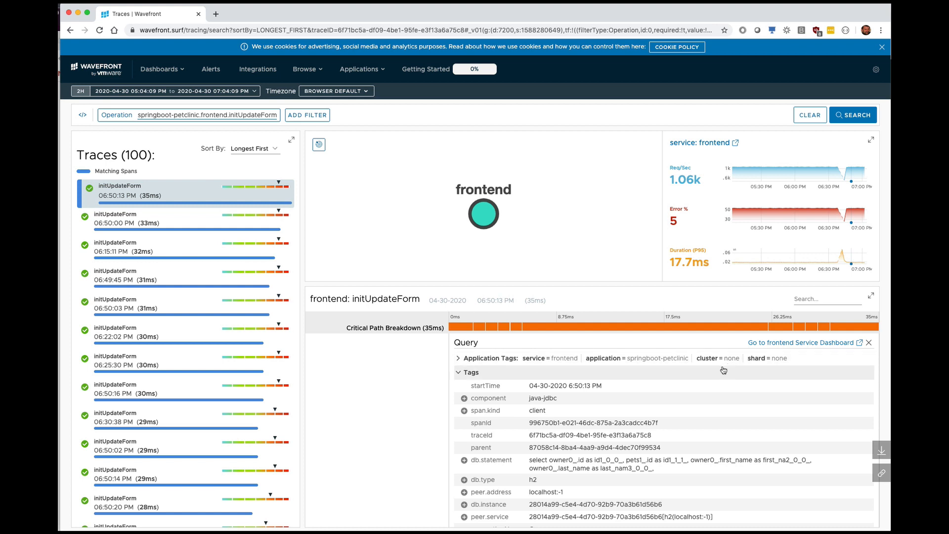
{"action": "mouse_move", "coordinate": [722, 370]}
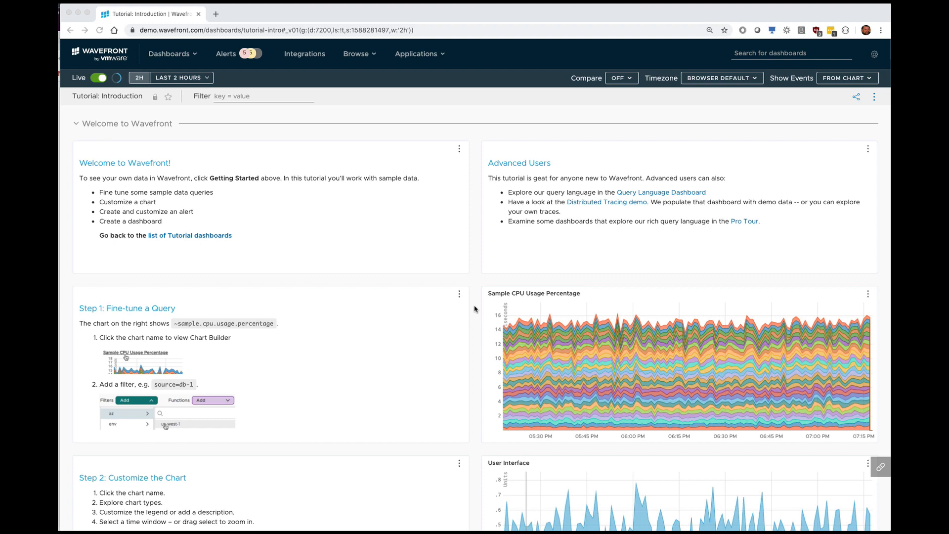
{"action": "mouse_move", "coordinate": [430, 91]}
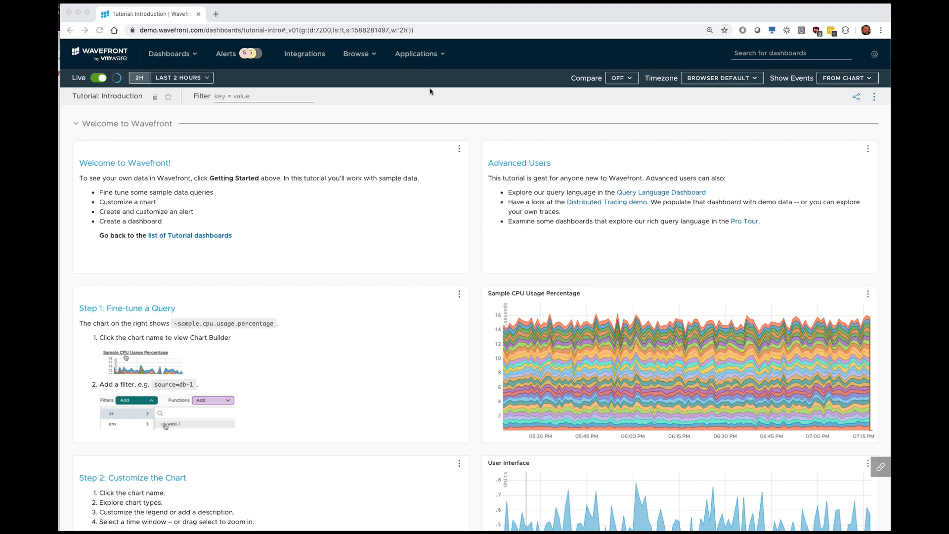
{"action": "mouse_move", "coordinate": [421, 63]}
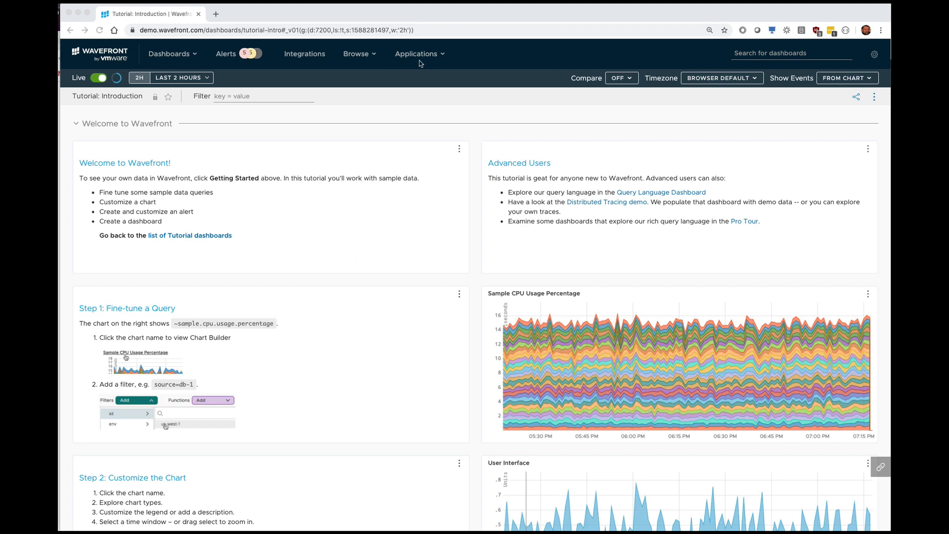
Step: Show the Applications menu choices for Application Status and Traces from the tutorial dashboard
{"action": "left_click", "coordinate": [416, 54]}
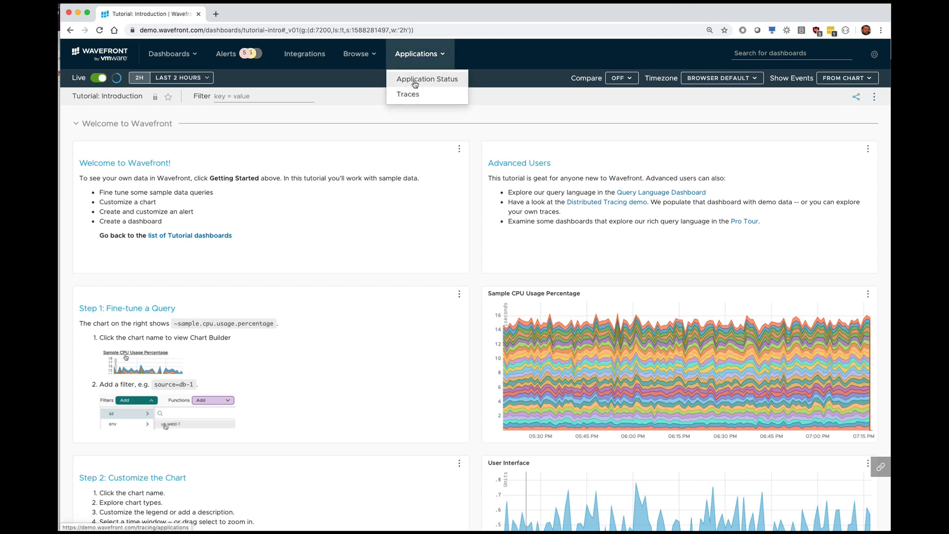
Step: Choose Application Status to show the tacocat application's nine services with requests, errors and P95 durations
{"action": "left_click", "coordinate": [427, 79]}
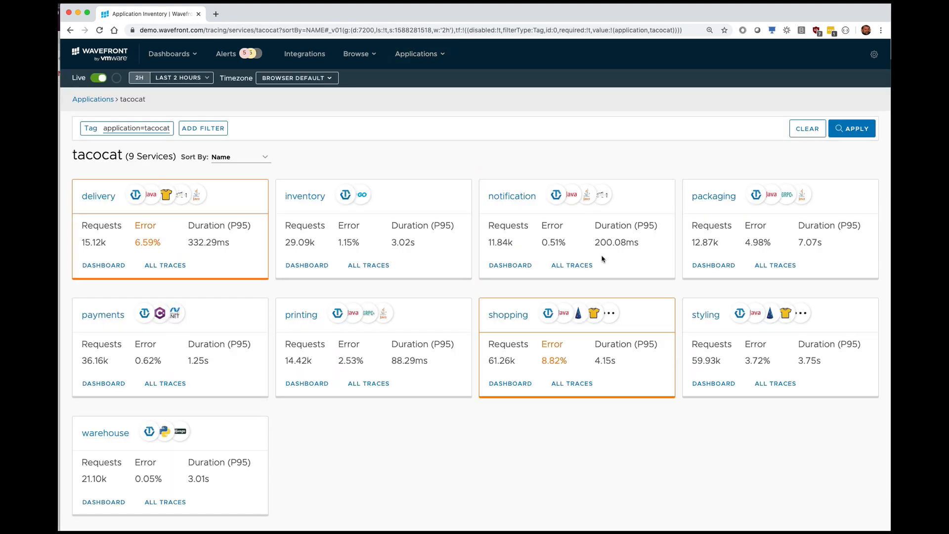
{"action": "mouse_move", "coordinate": [454, 313]}
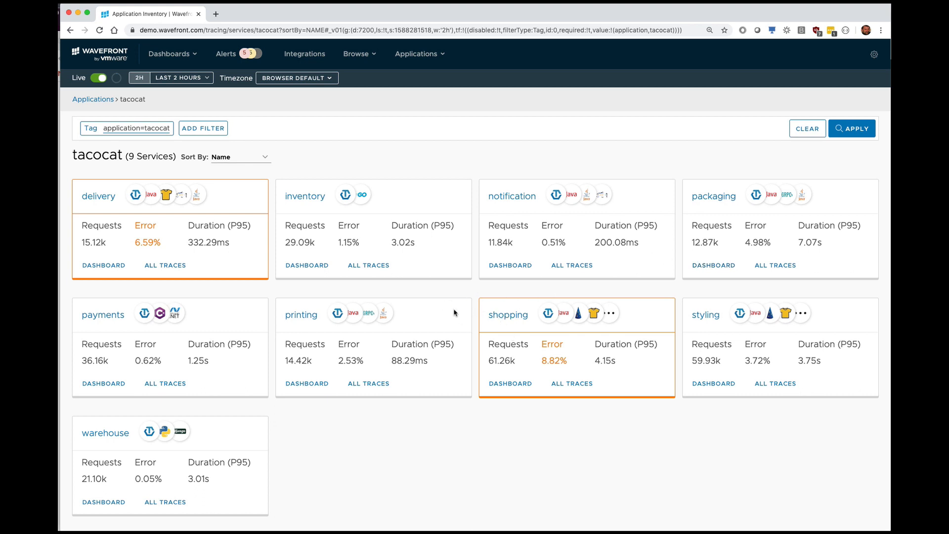
{"action": "mouse_move", "coordinate": [297, 166]}
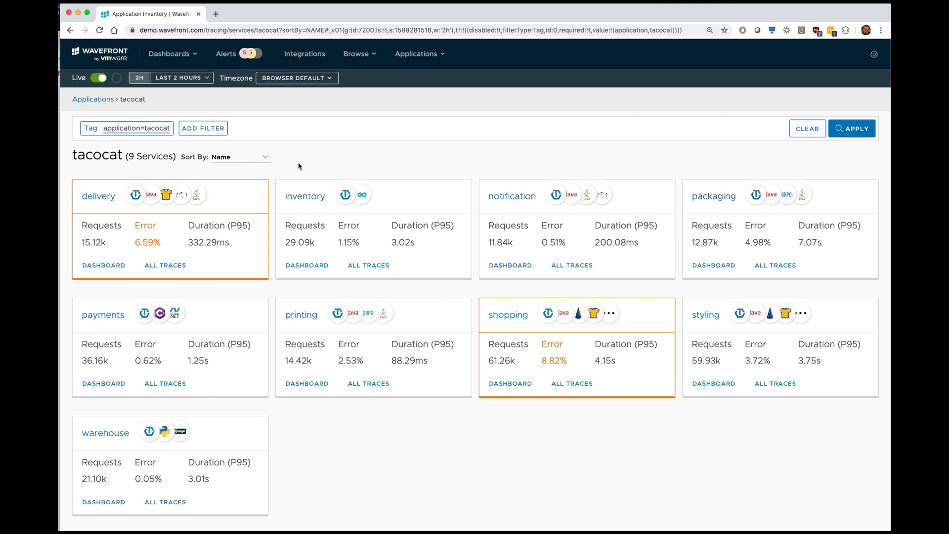
{"action": "mouse_move", "coordinate": [507, 314]}
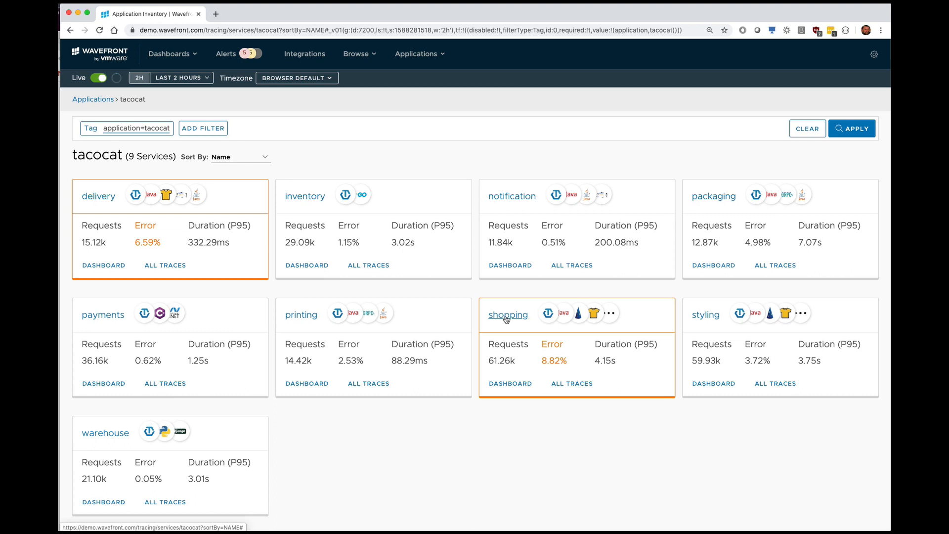
Step: Bring up the tacocat shopping service dashboard and drag-select the ~28-minute window around the P95 duration spike
{"action": "left_click", "coordinate": [508, 314]}
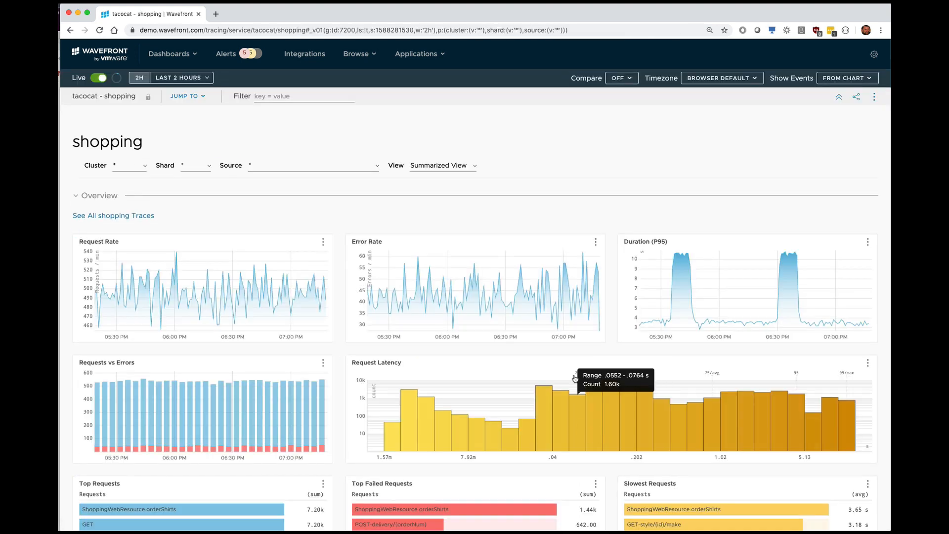
{"action": "left_click", "coordinate": [747, 287]}
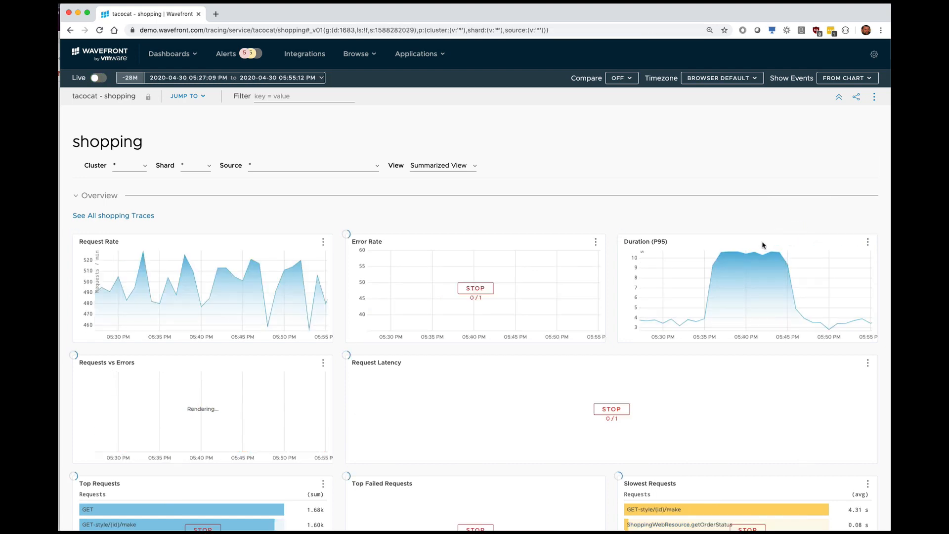
{"action": "scroll", "scroll_direction": "down", "scroll_amount": 3}
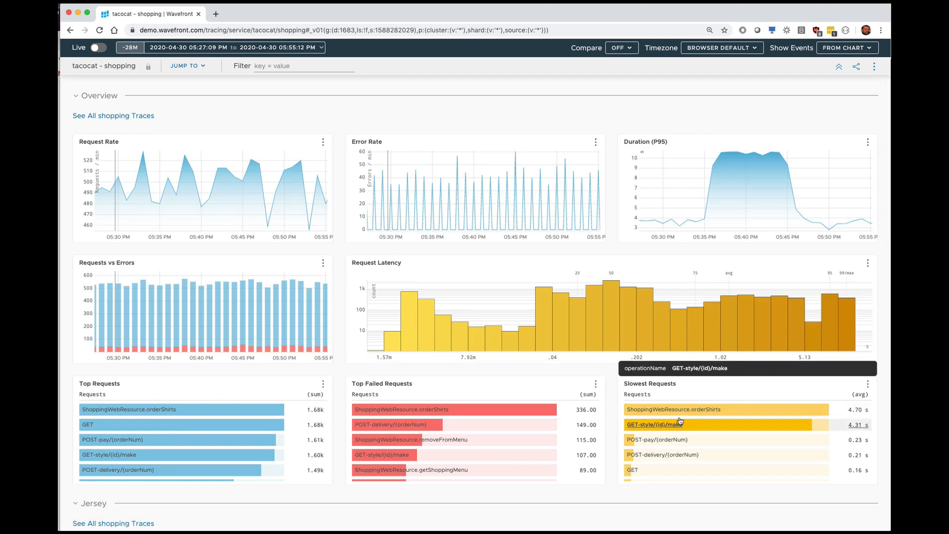
{"action": "mouse_move", "coordinate": [696, 409]}
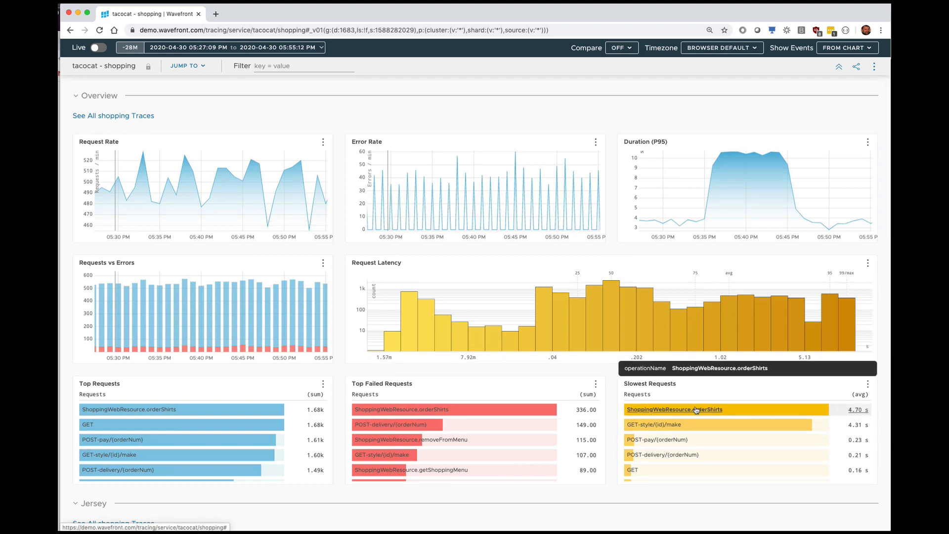
Step: List the ShoppingWebResource.orderShirts traces and review the longest 5.57s trace's spans, including the 2s warehouse async span
{"action": "left_click", "coordinate": [673, 410]}
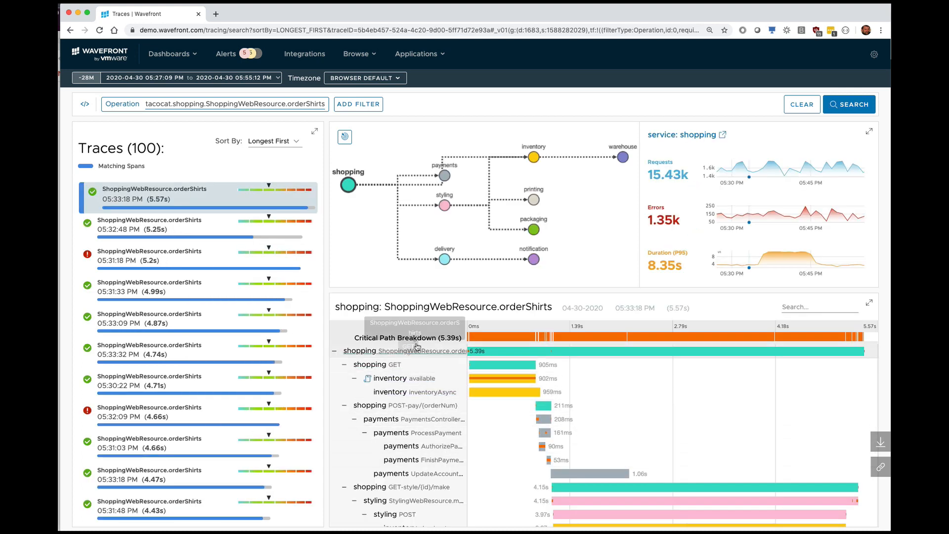
{"action": "mouse_move", "coordinate": [636, 336]}
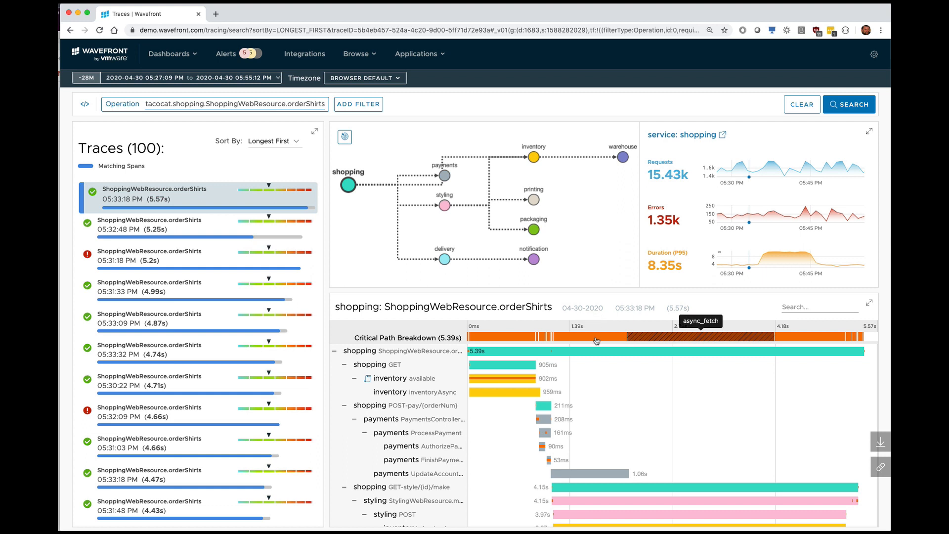
{"action": "mouse_move", "coordinate": [594, 148]}
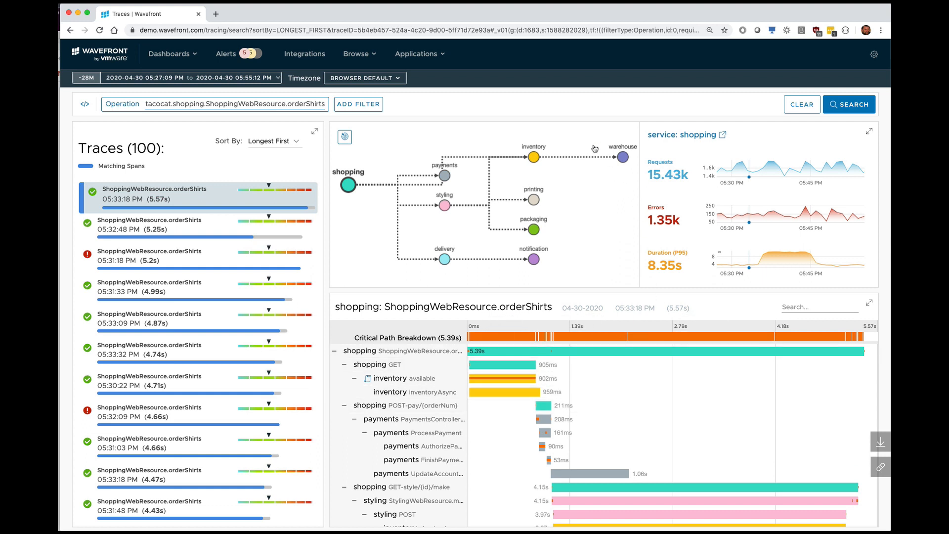
{"action": "mouse_move", "coordinate": [519, 263]}
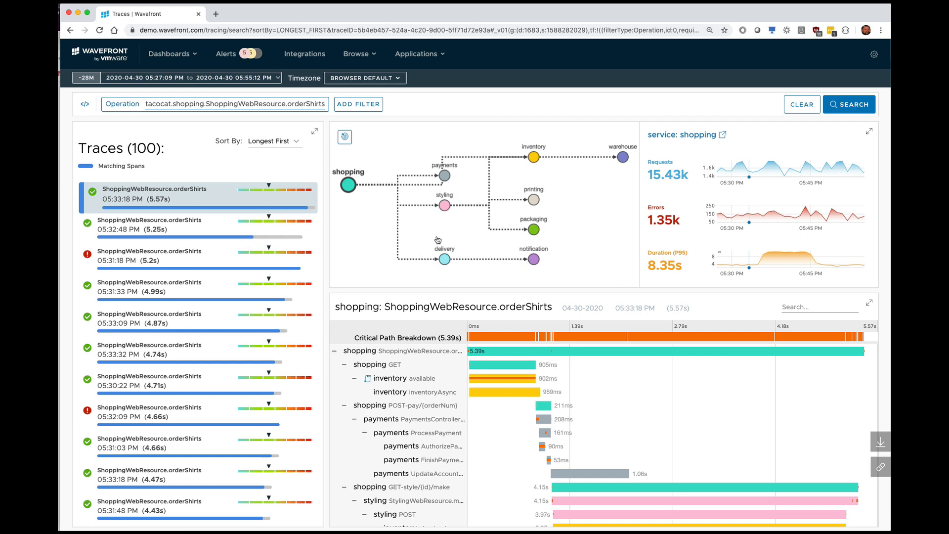
{"action": "mouse_move", "coordinate": [527, 241]}
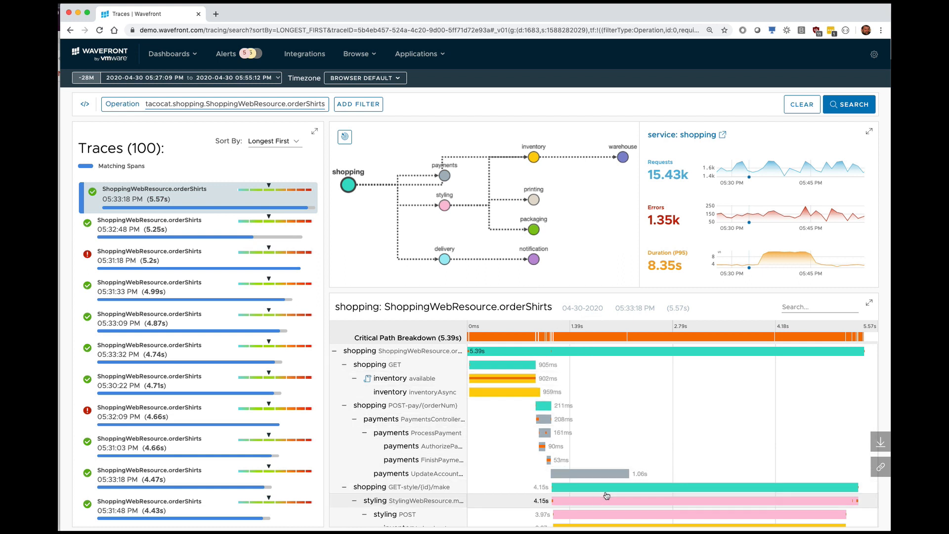
{"action": "scroll", "scroll_direction": "down", "scroll_amount": 3}
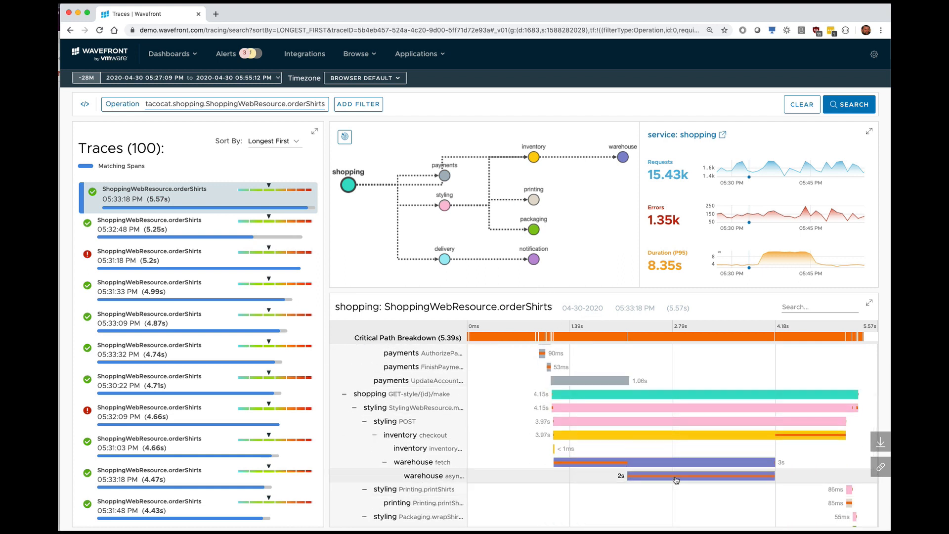